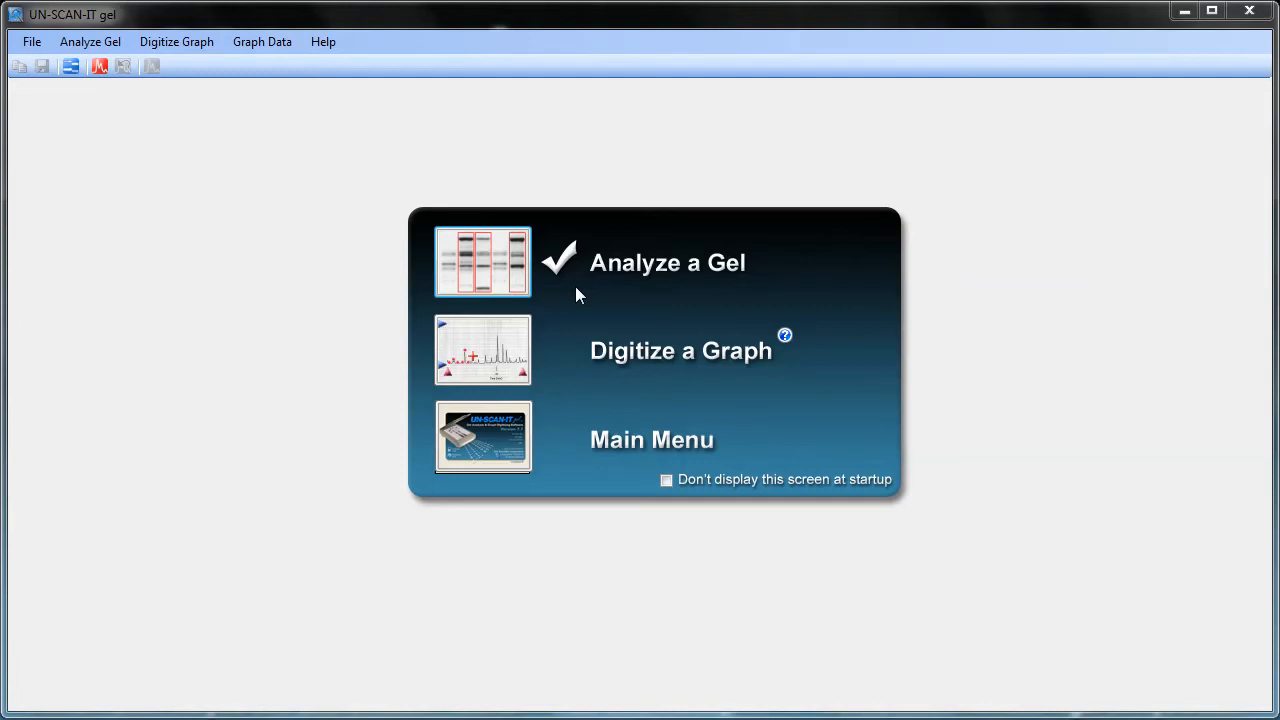
pyautogui.moveTo(73, 60)
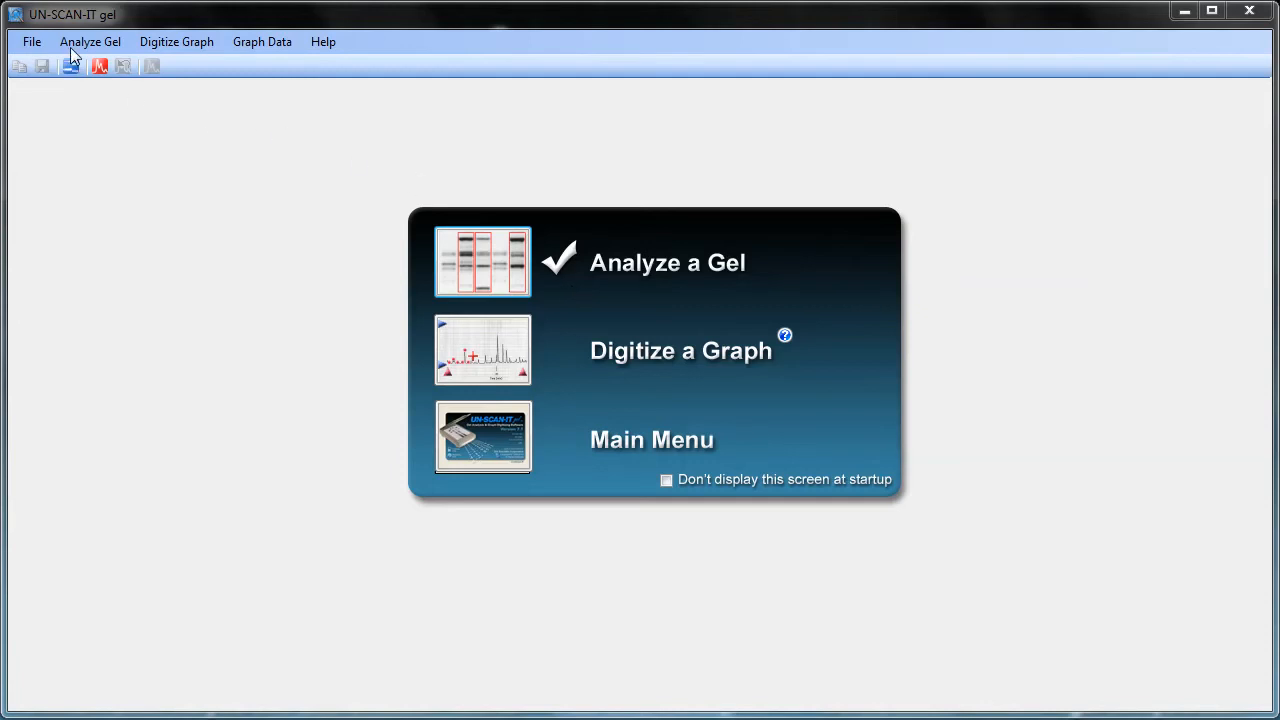
pyautogui.moveTo(84, 78)
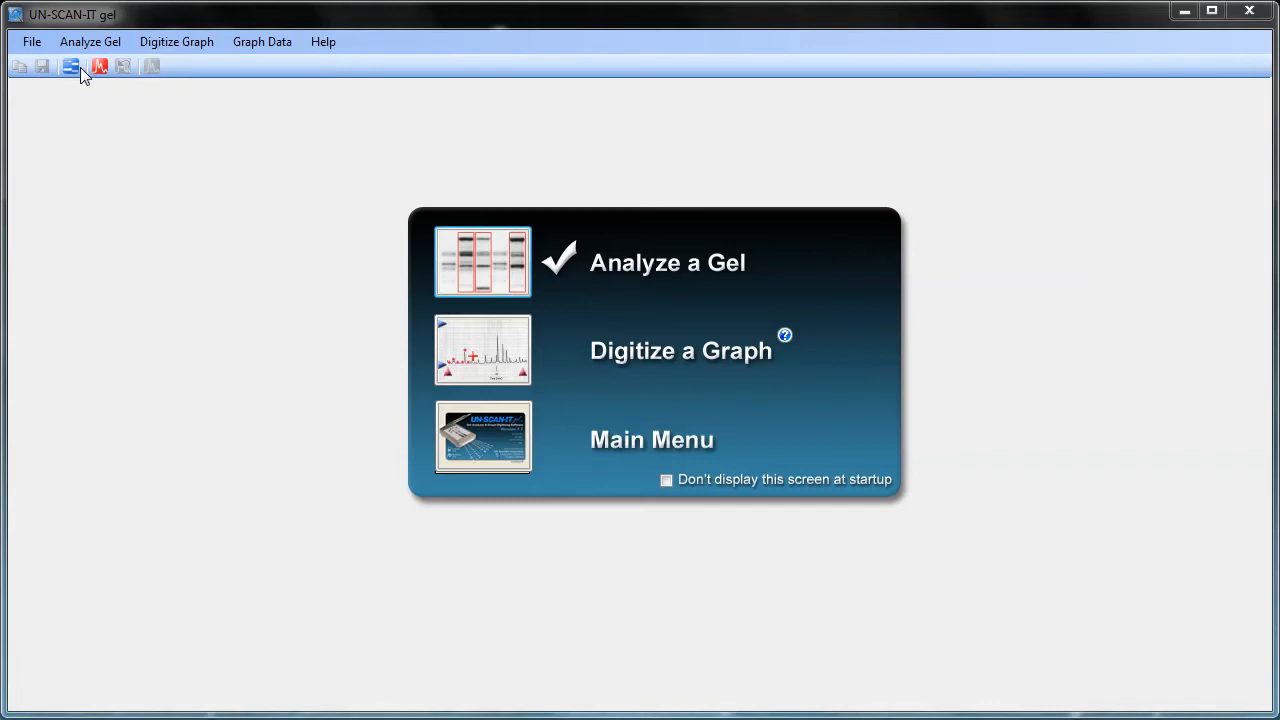
# - Start a gel analysis and load Western-Blot Sample.tif as the image to analyze
pyautogui.click(667, 262)
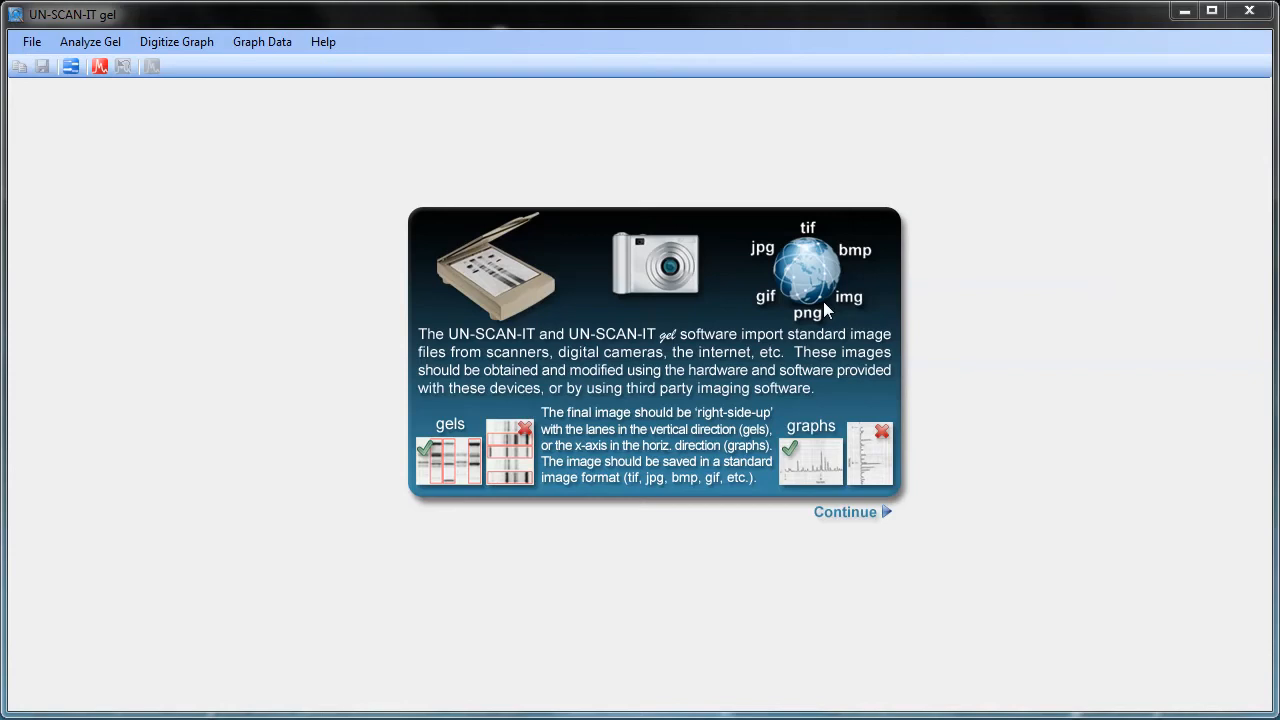
pyautogui.moveTo(538, 292)
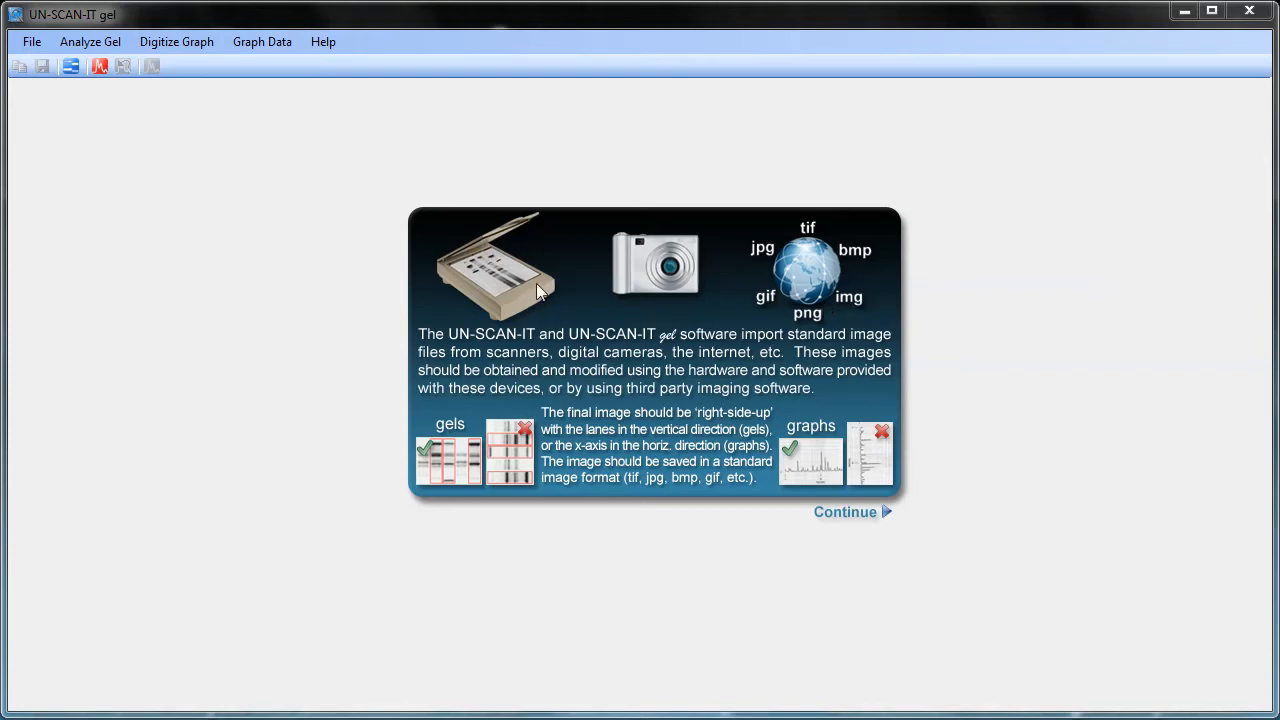
pyautogui.moveTo(805, 285)
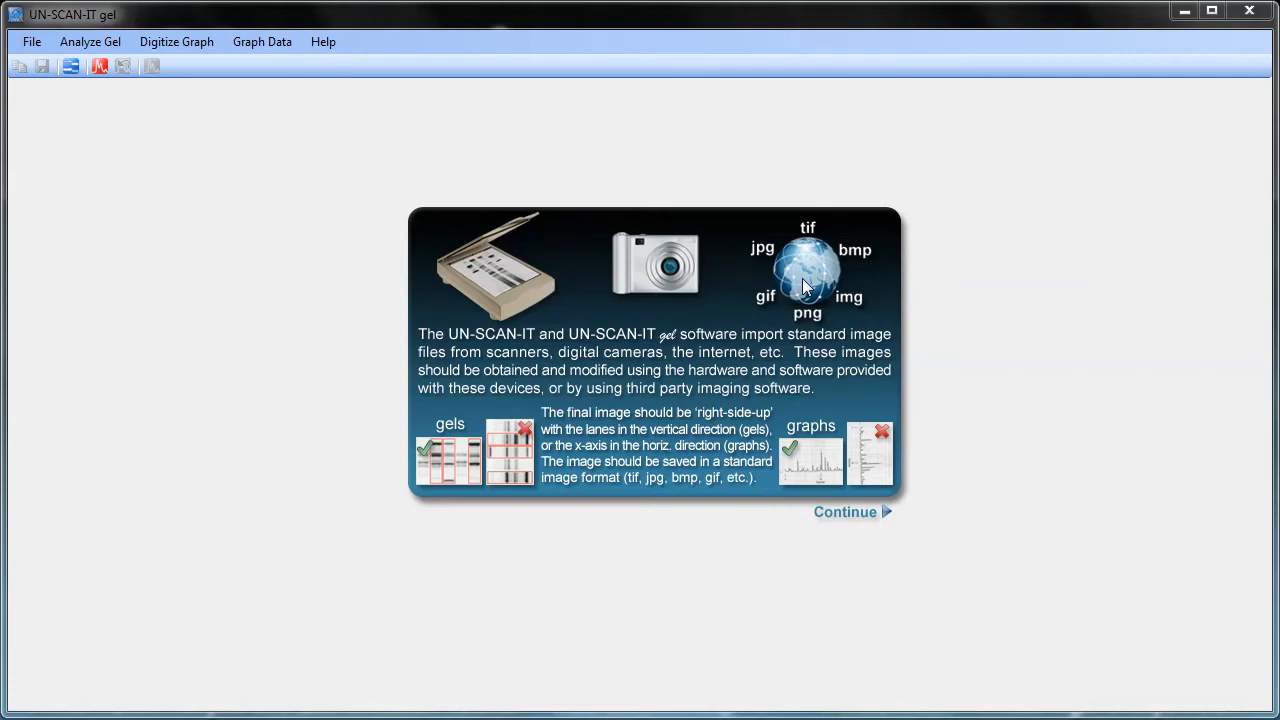
pyautogui.moveTo(456, 485)
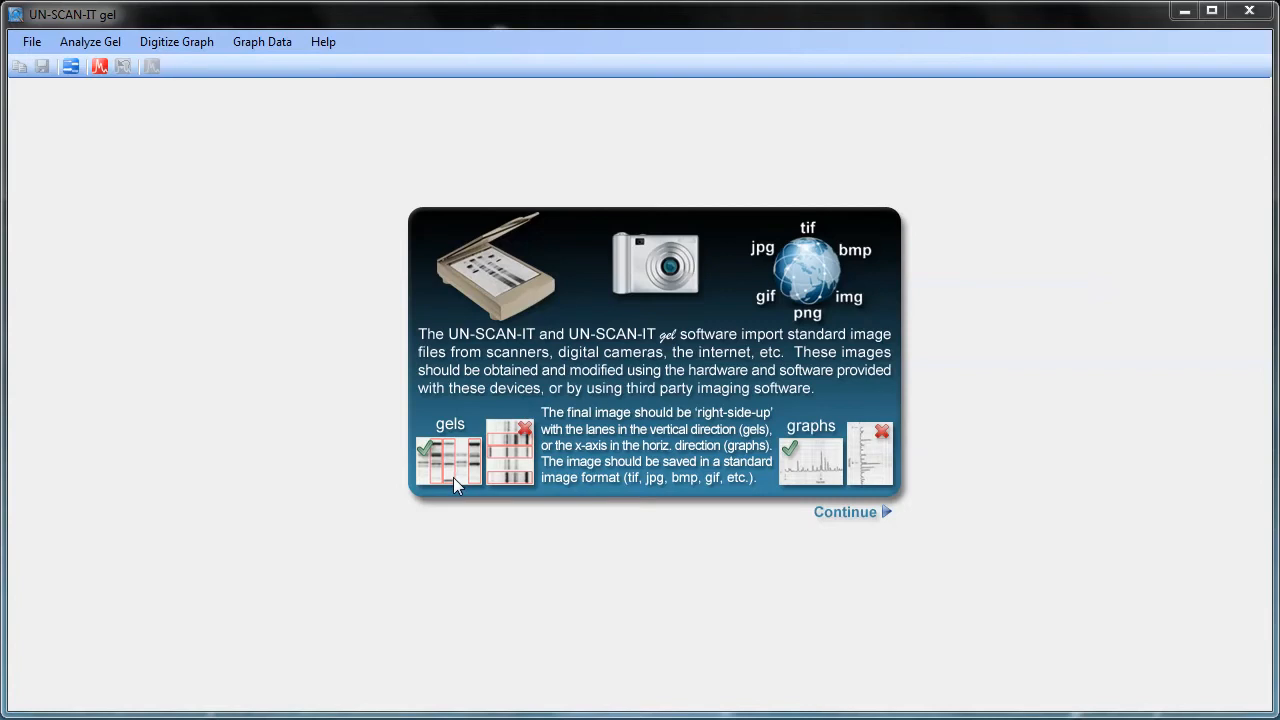
pyautogui.moveTo(453, 470)
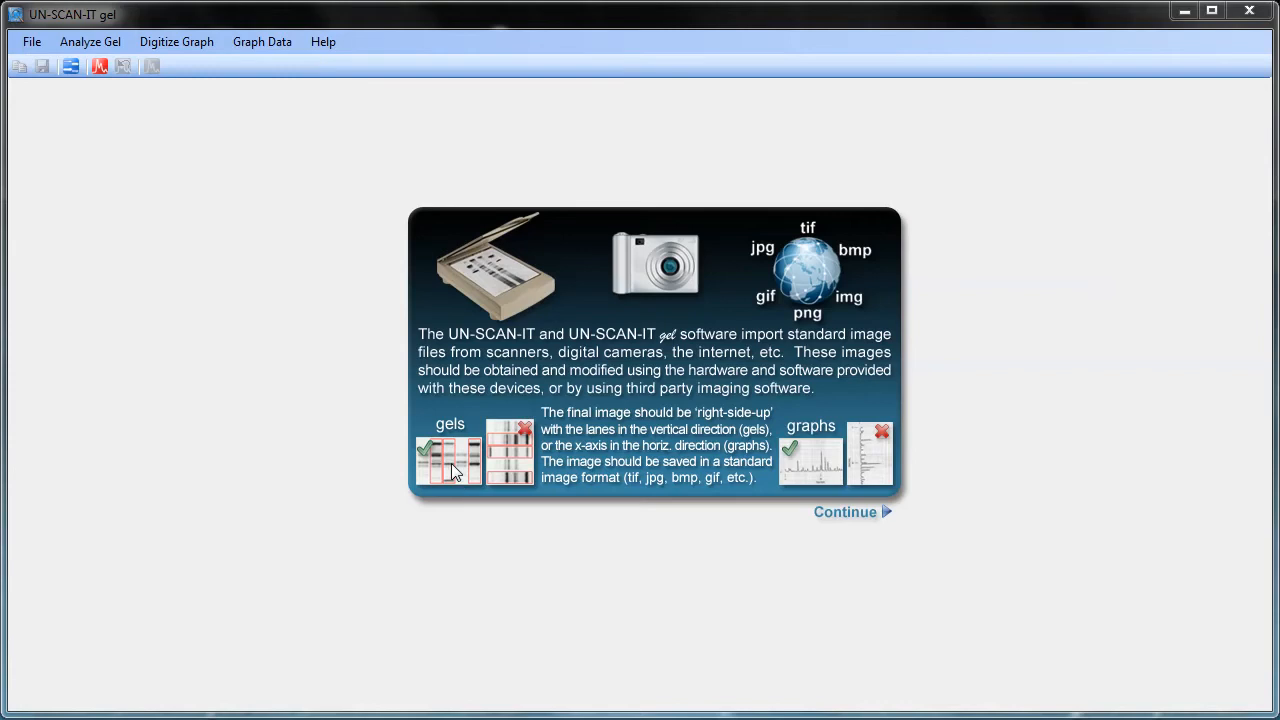
pyautogui.click(845, 511)
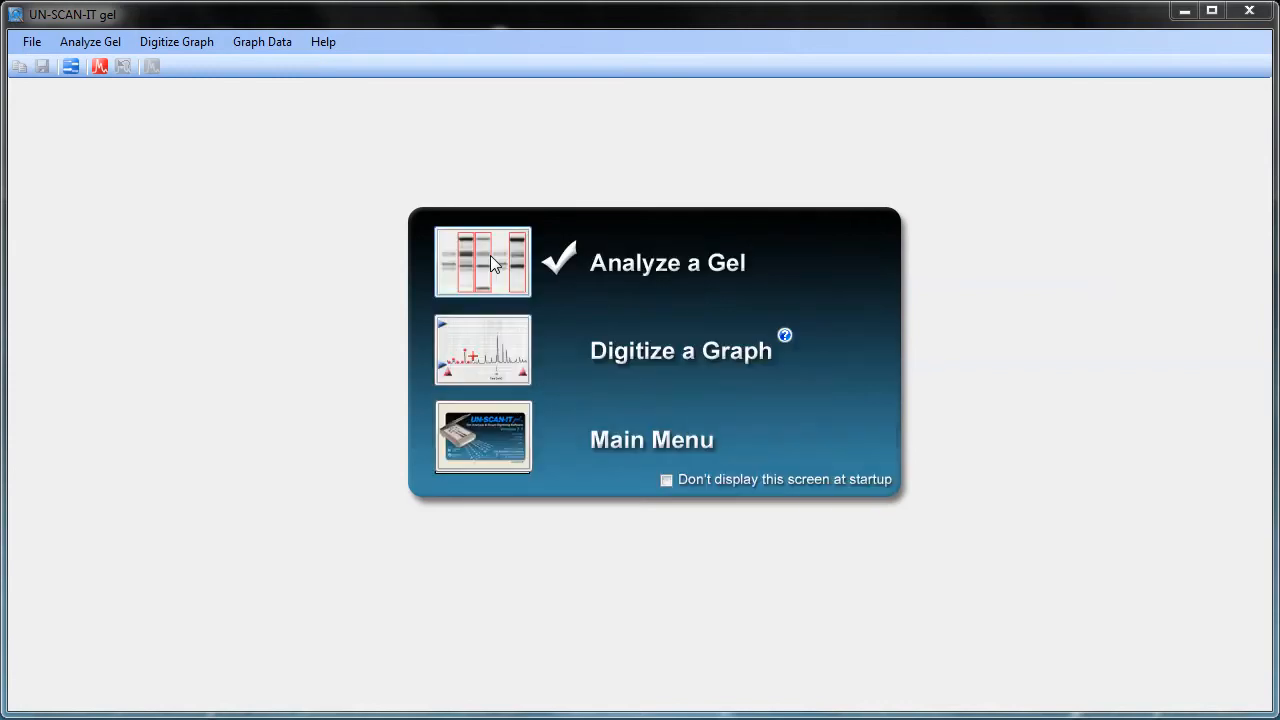
pyautogui.click(482, 261)
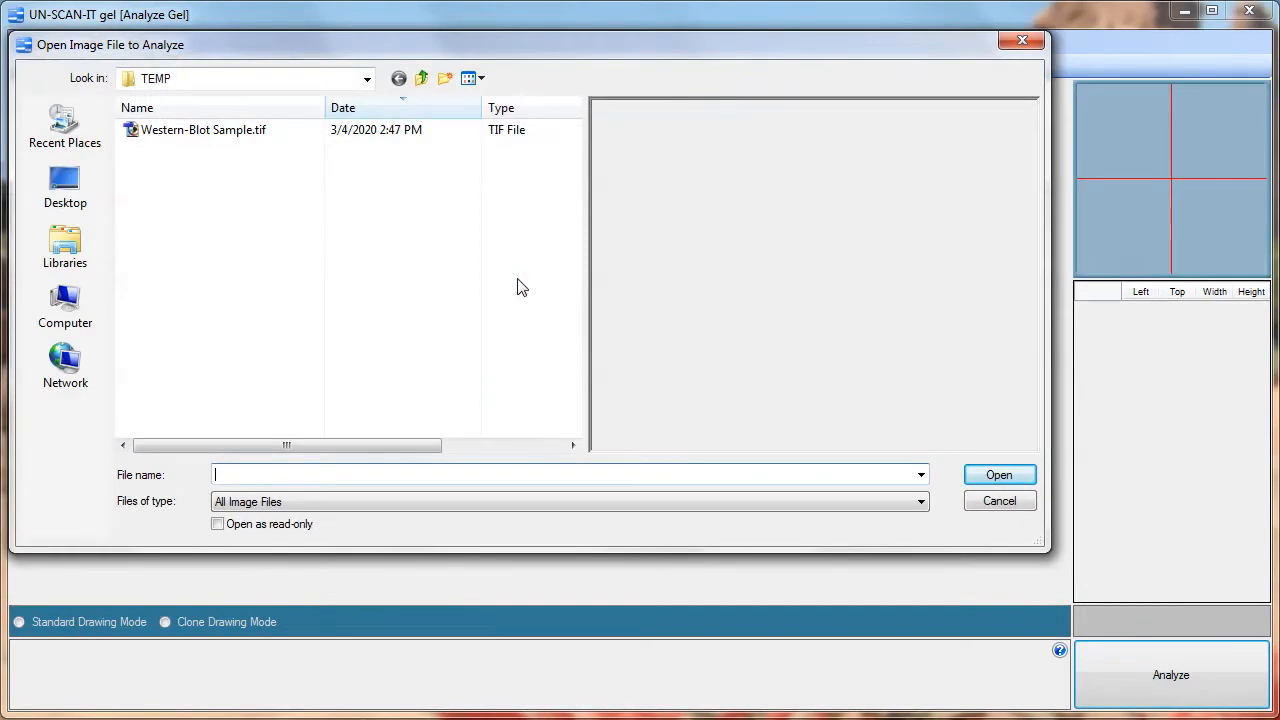
pyautogui.moveTo(232, 160)
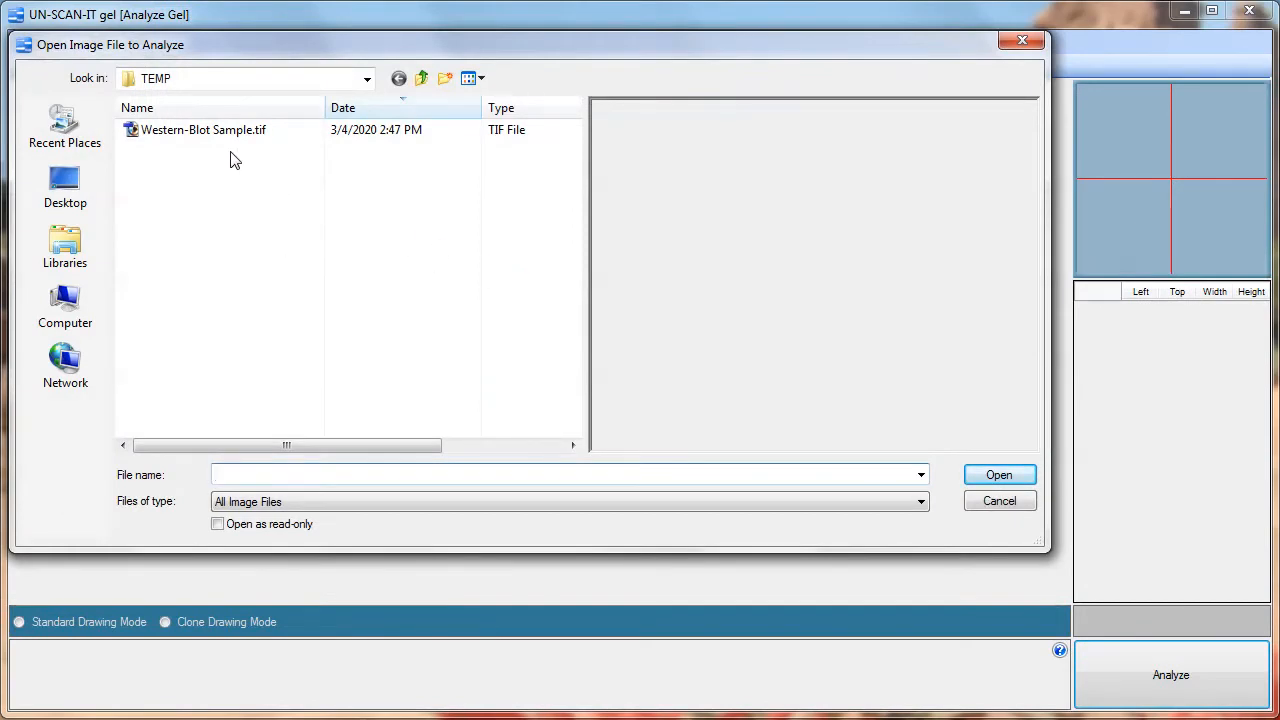
pyautogui.doubleClick(204, 129)
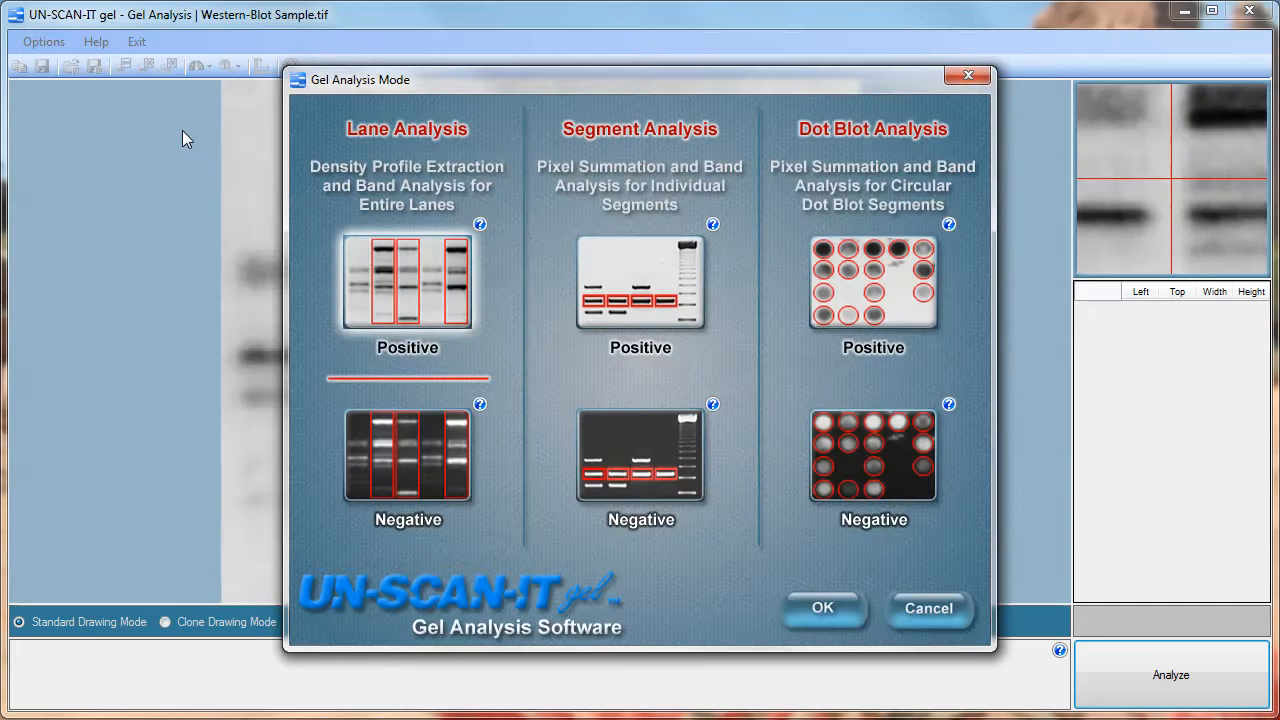
pyautogui.moveTo(414, 268)
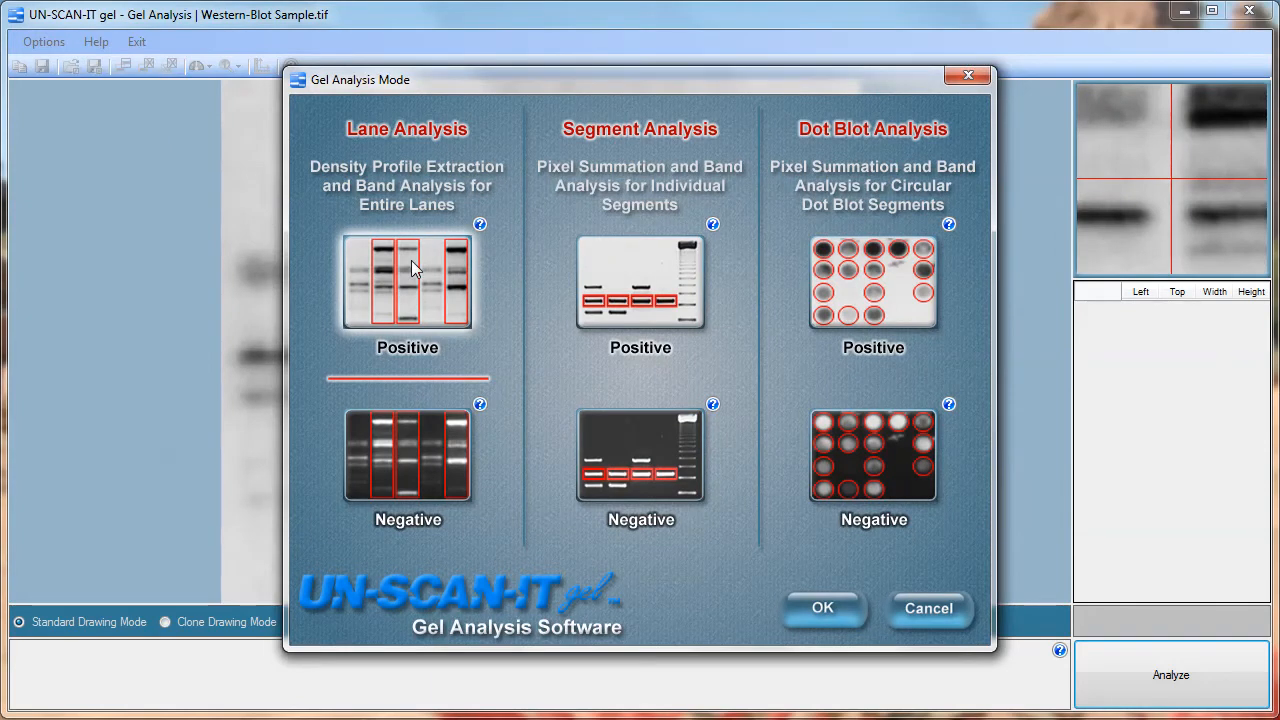
pyautogui.moveTo(618, 290)
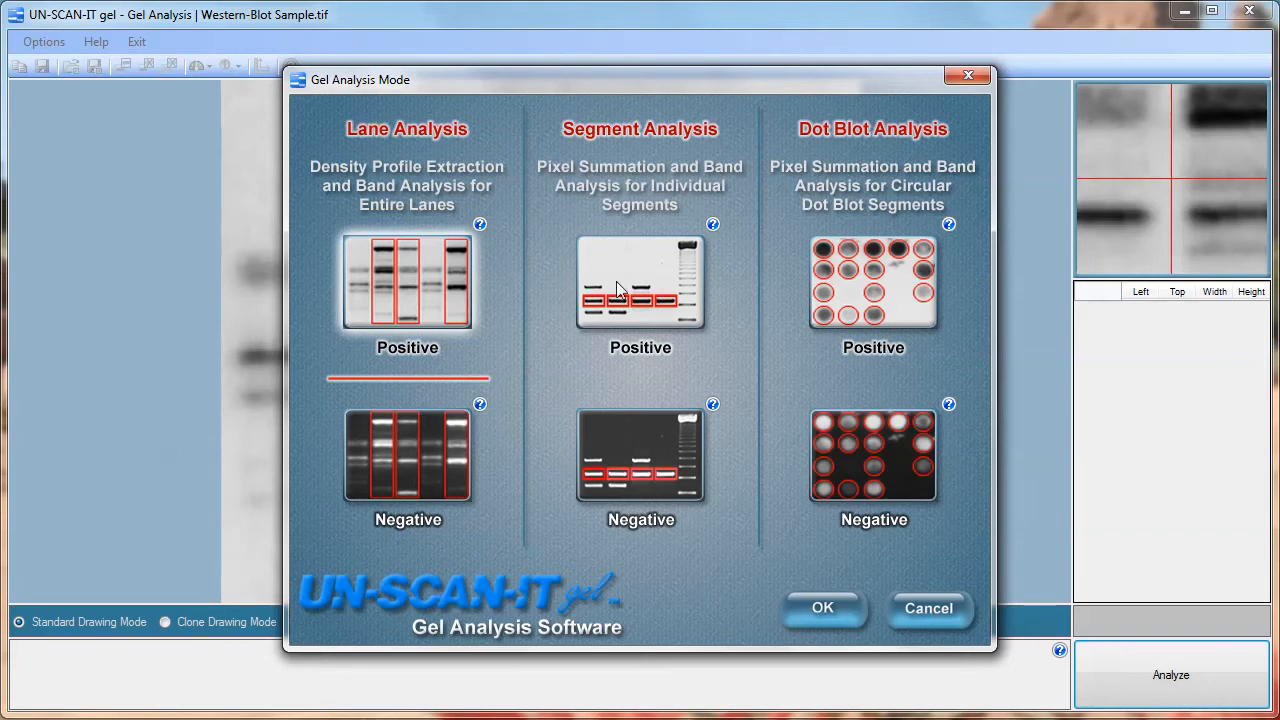
pyautogui.moveTo(895, 310)
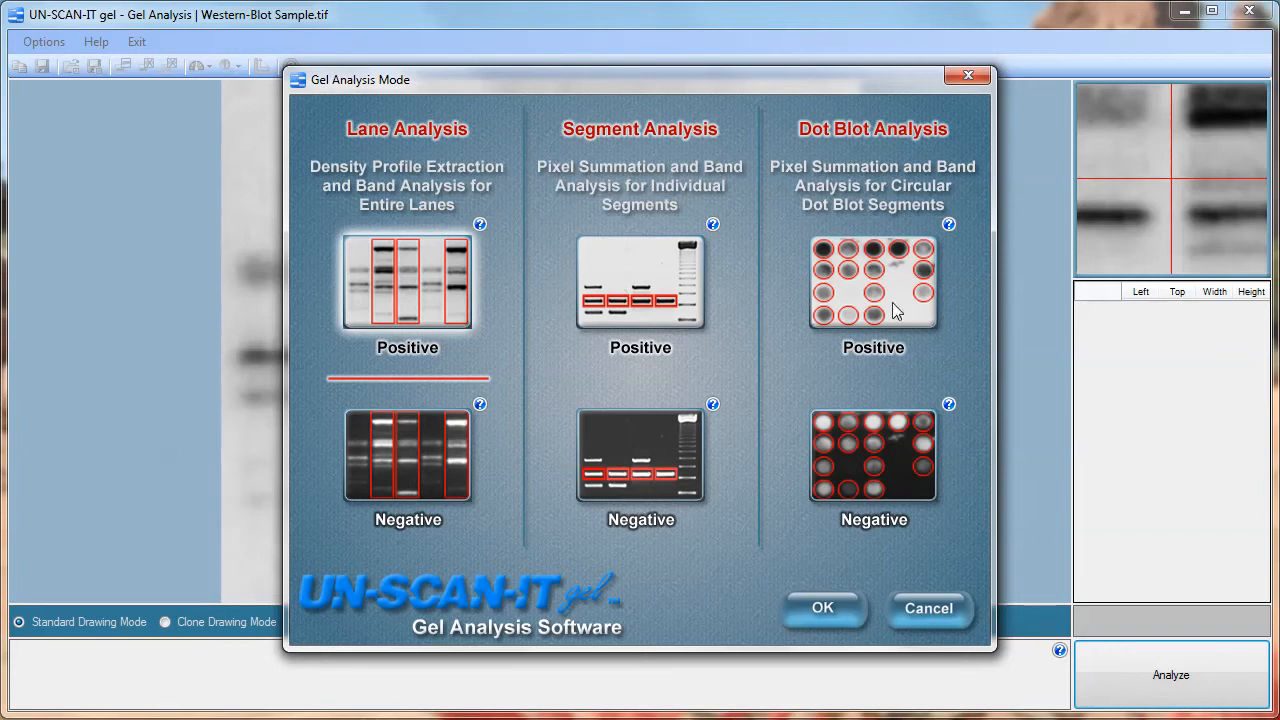
pyautogui.moveTo(420, 290)
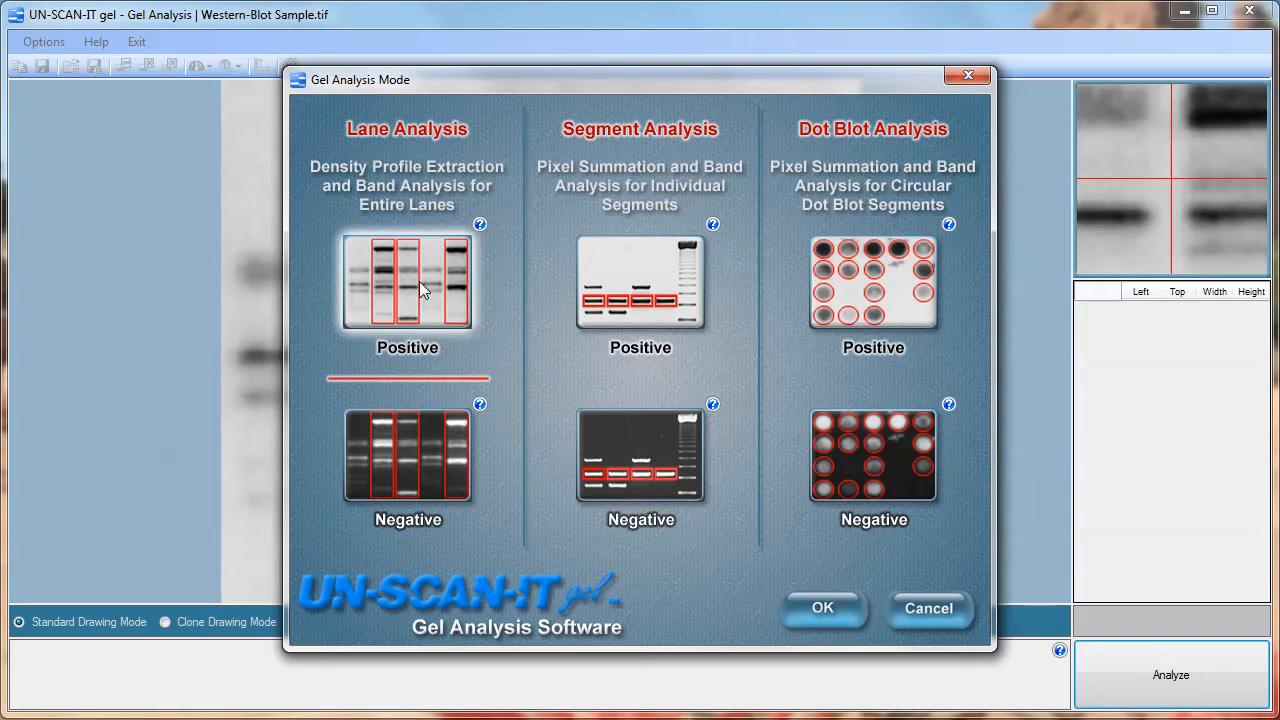
# - Review the help for Lane Analysis and Segment Analysis (Positive) modes, then dismiss it
pyautogui.click(479, 224)
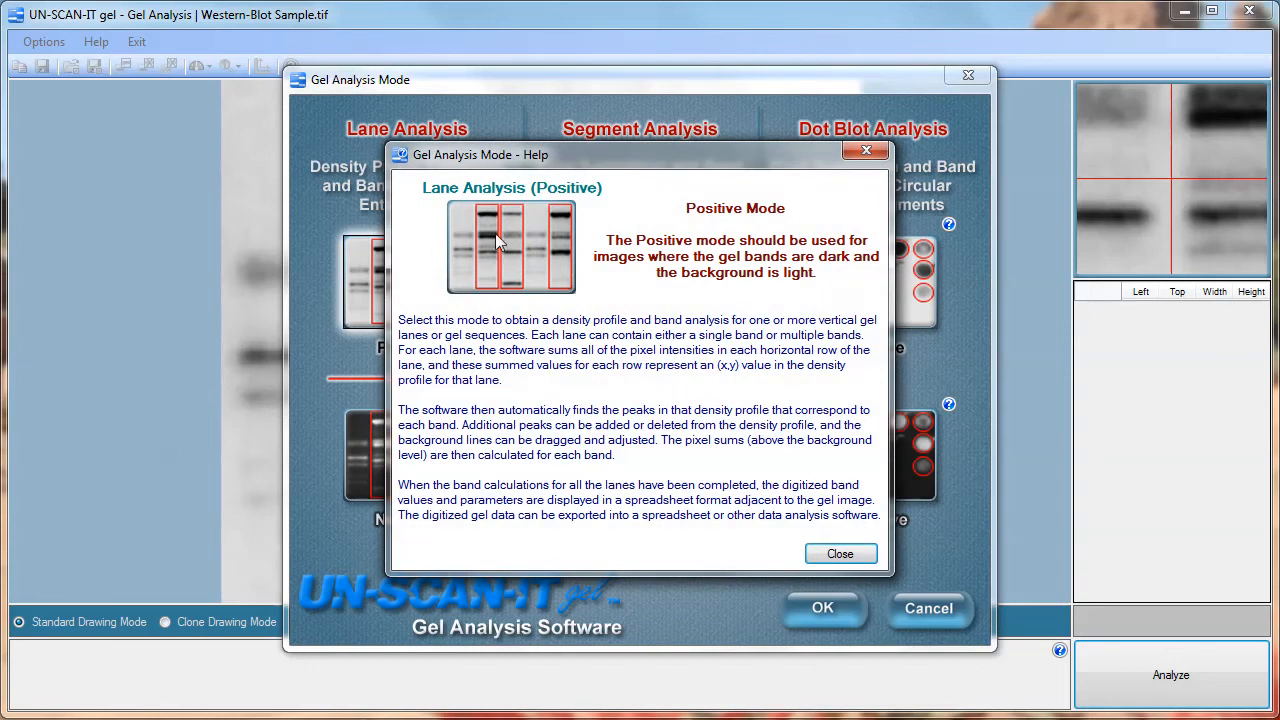
pyautogui.click(840, 553)
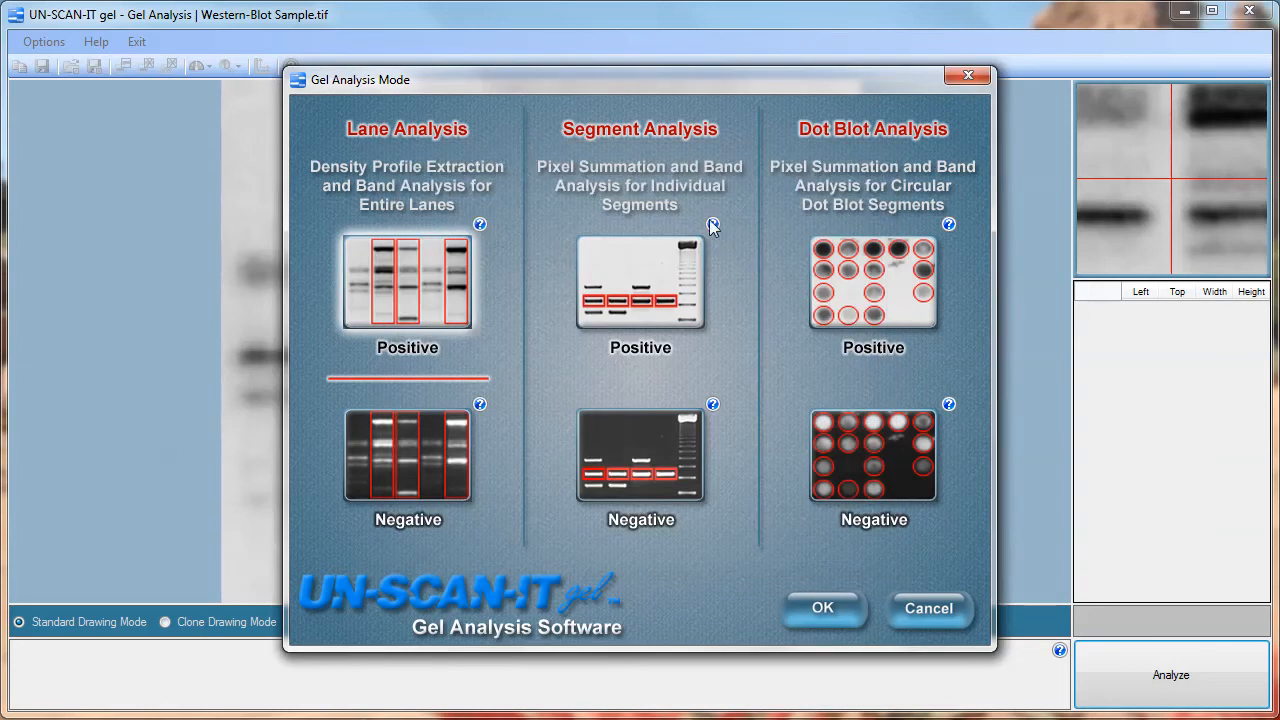
pyautogui.click(712, 224)
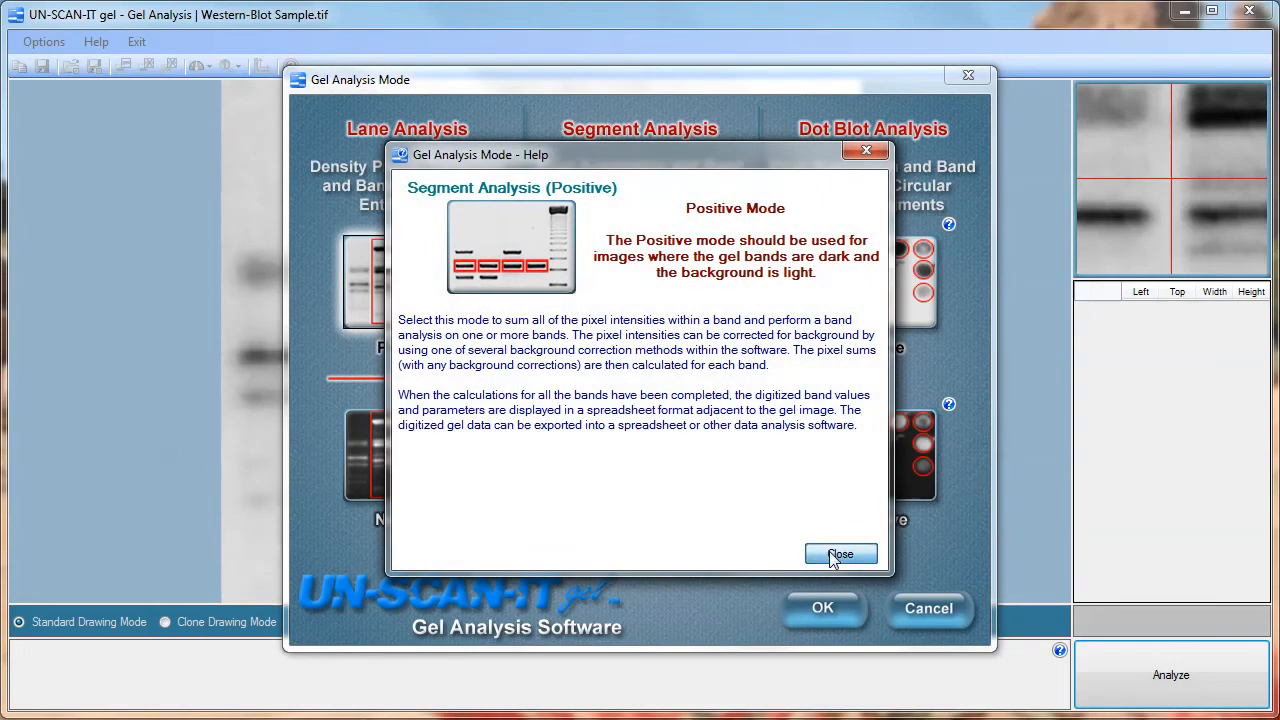
pyautogui.click(840, 554)
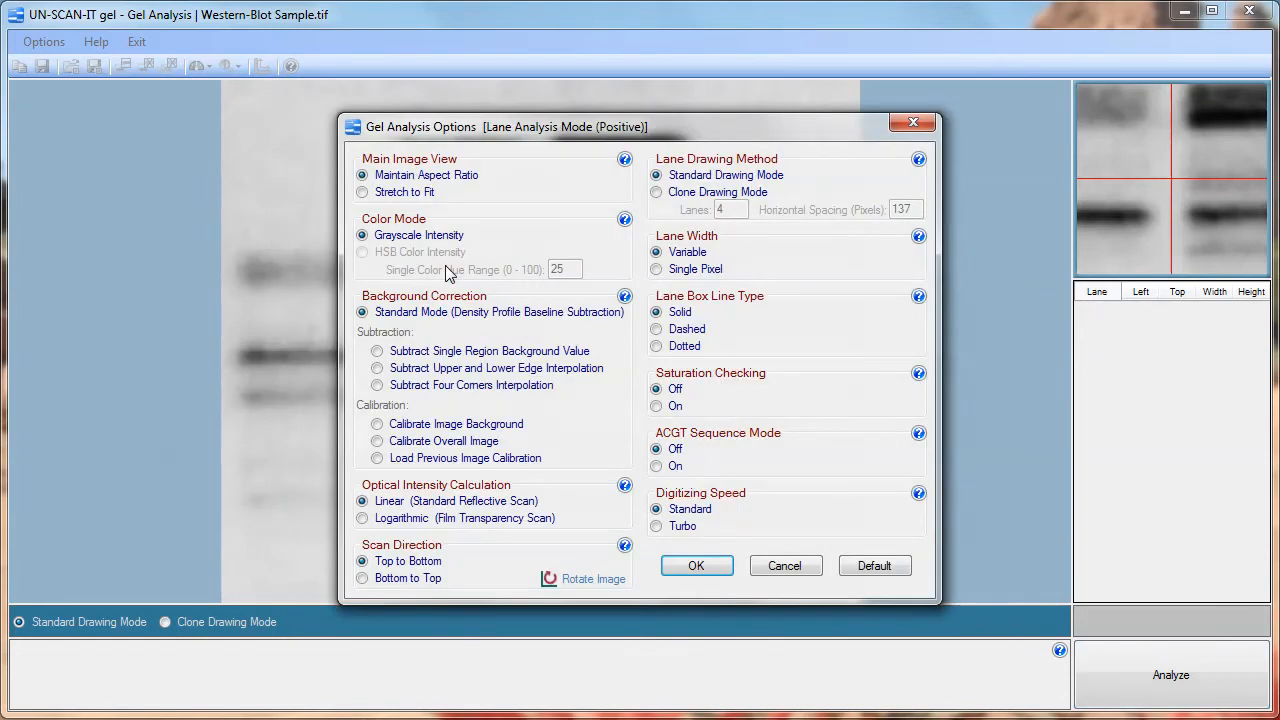
pyautogui.moveTo(500, 217)
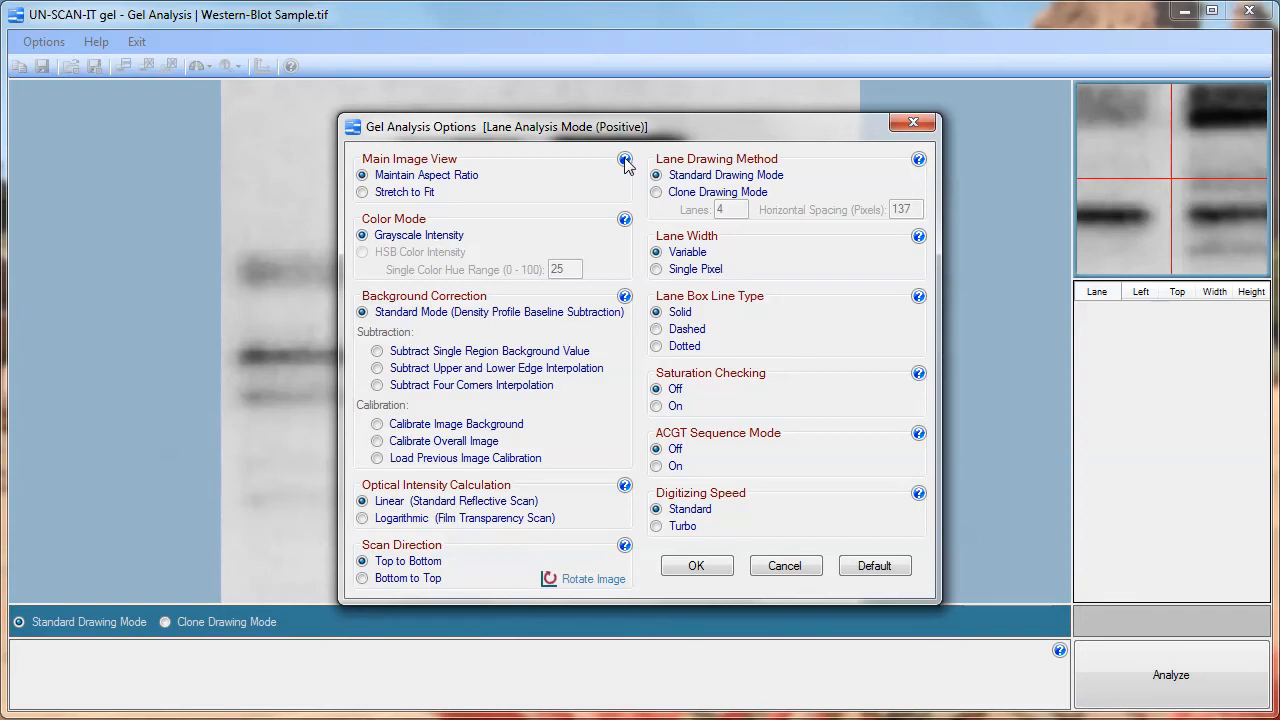
pyautogui.moveTo(720, 320)
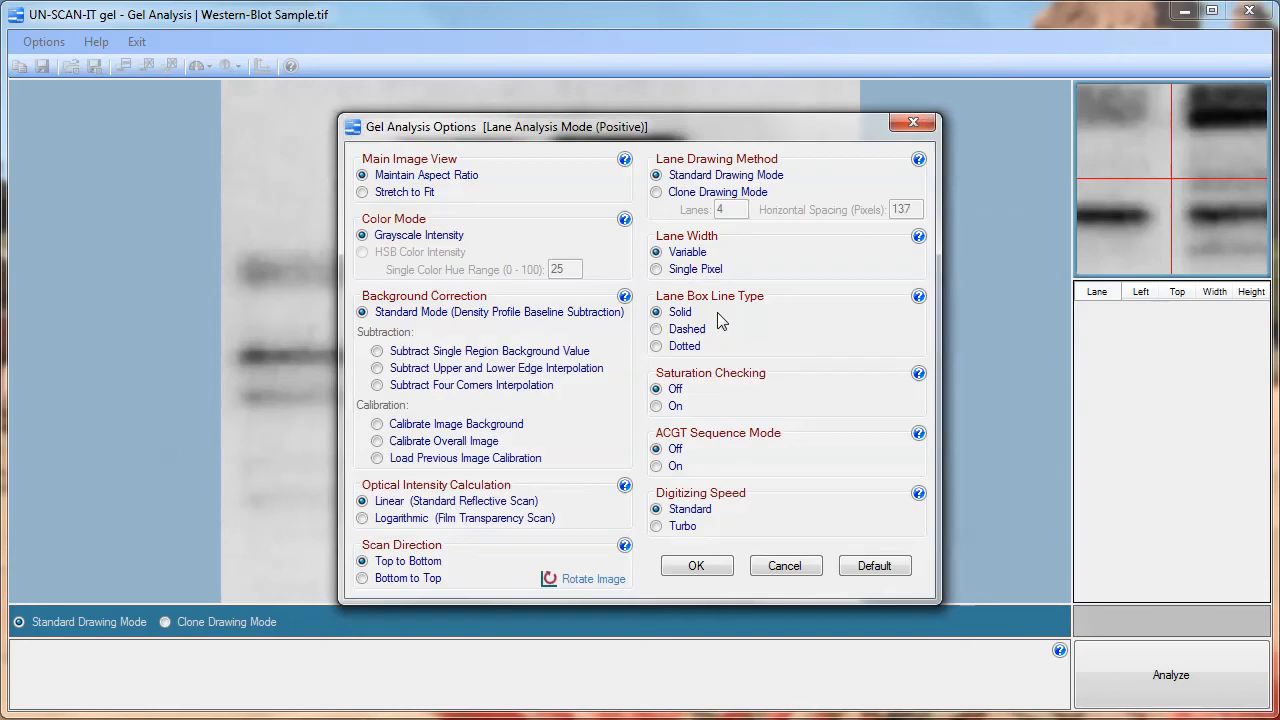
# - Check the color-mode help, then accept the Gel Analysis Options defaults to enter Draw Lanes mode
pyautogui.click(625, 218)
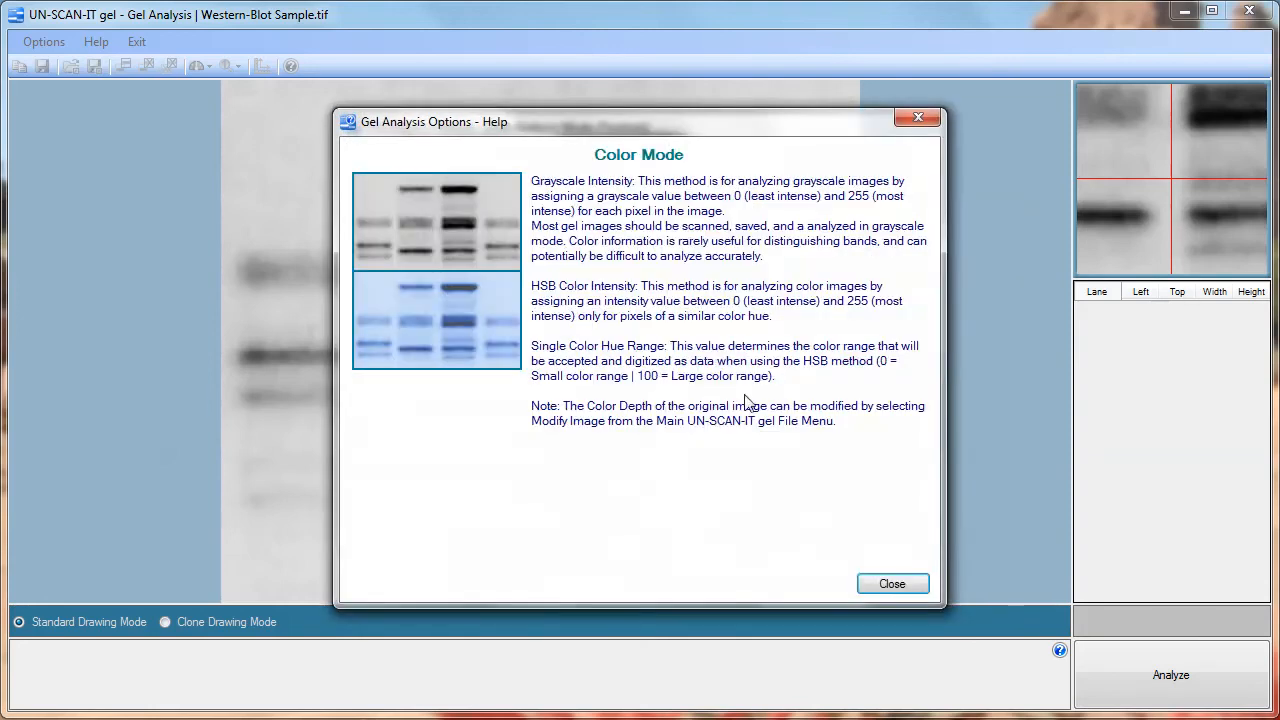
pyautogui.click(891, 583)
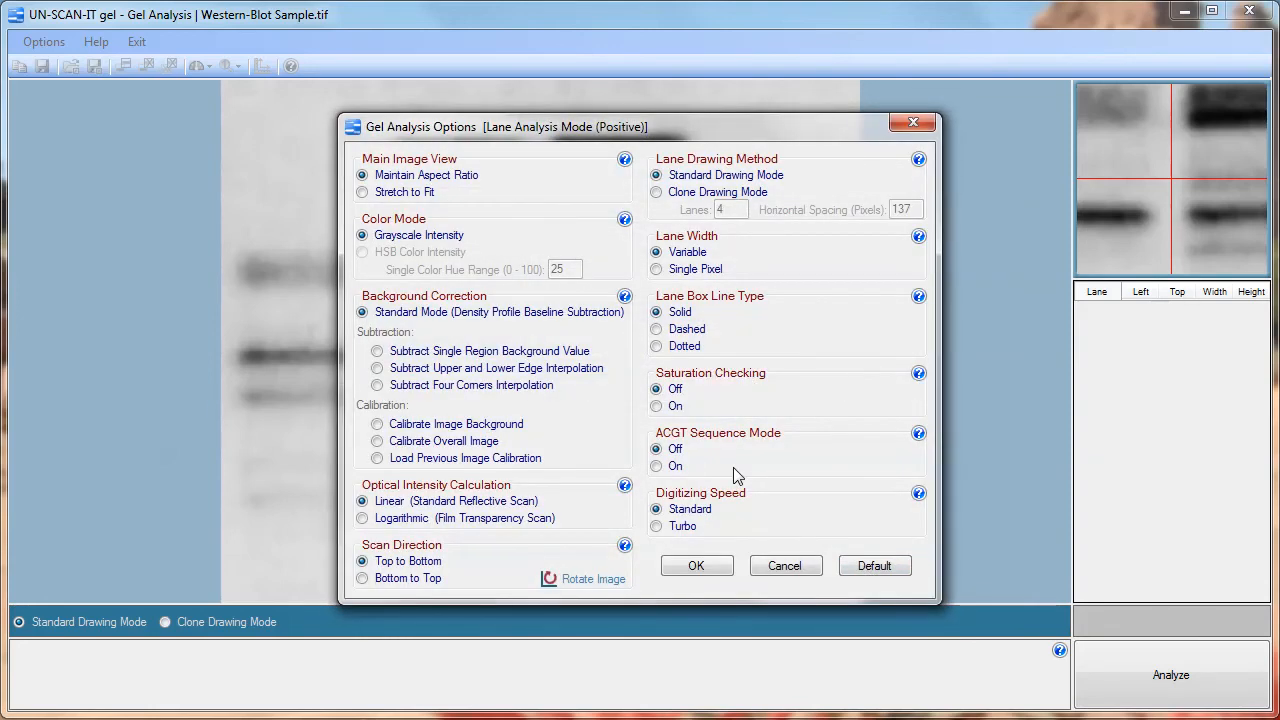
pyautogui.click(696, 565)
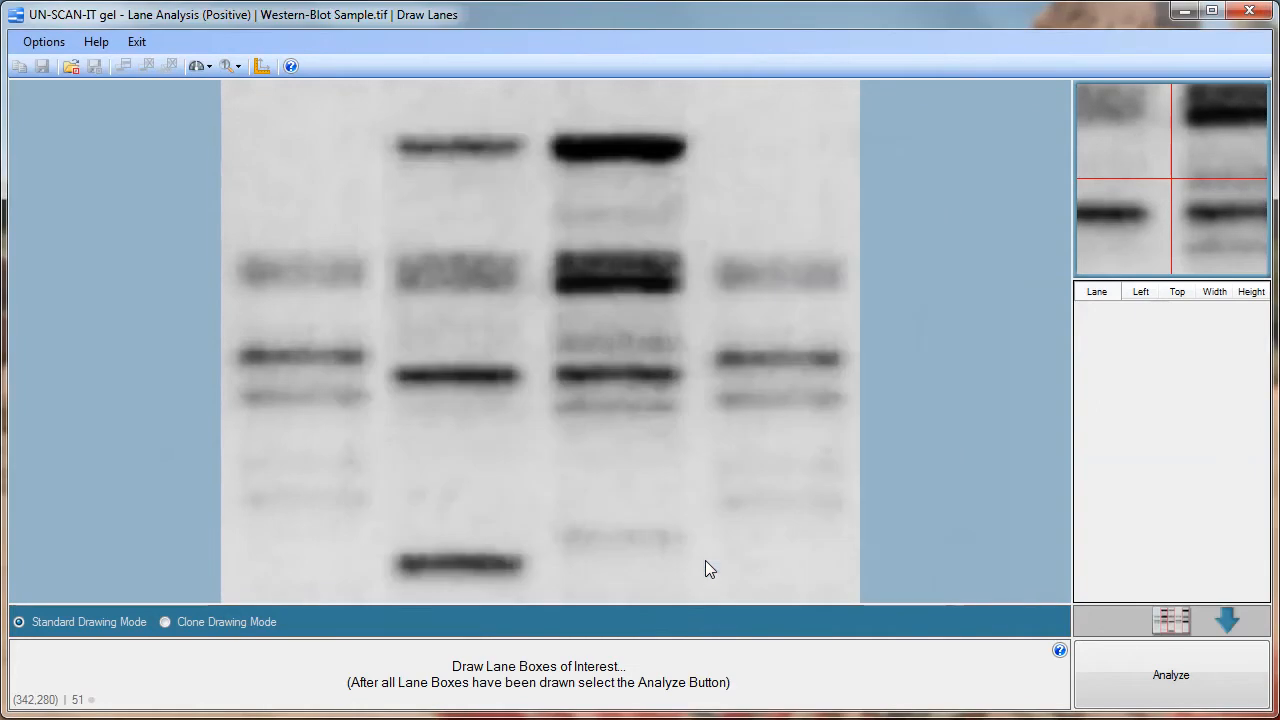
pyautogui.moveTo(683, 677)
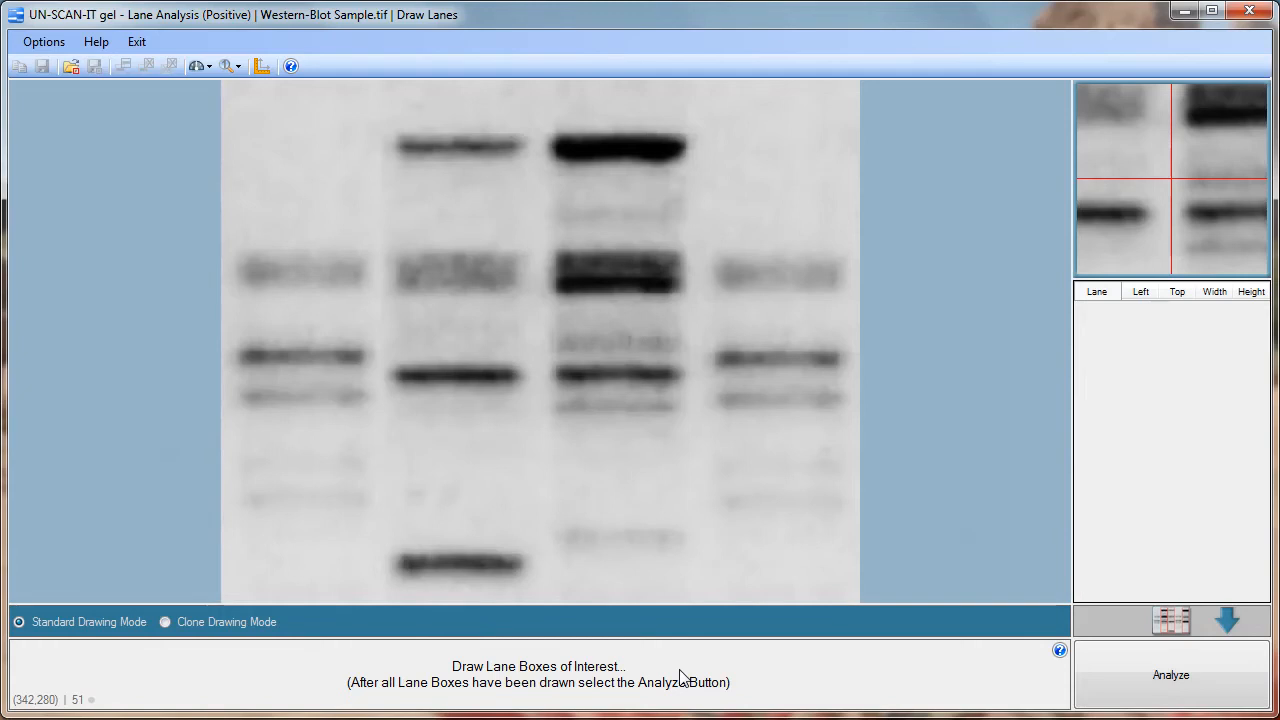
pyautogui.moveTo(665, 680)
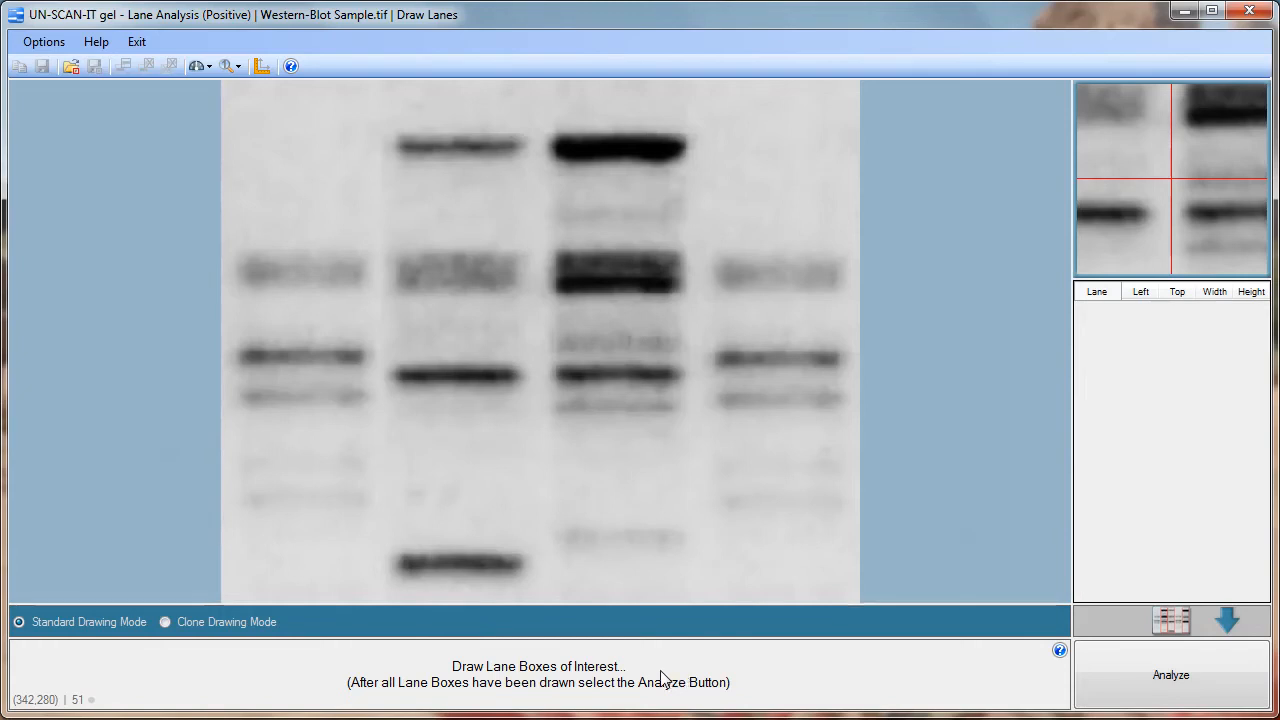
pyautogui.moveTo(1127, 320)
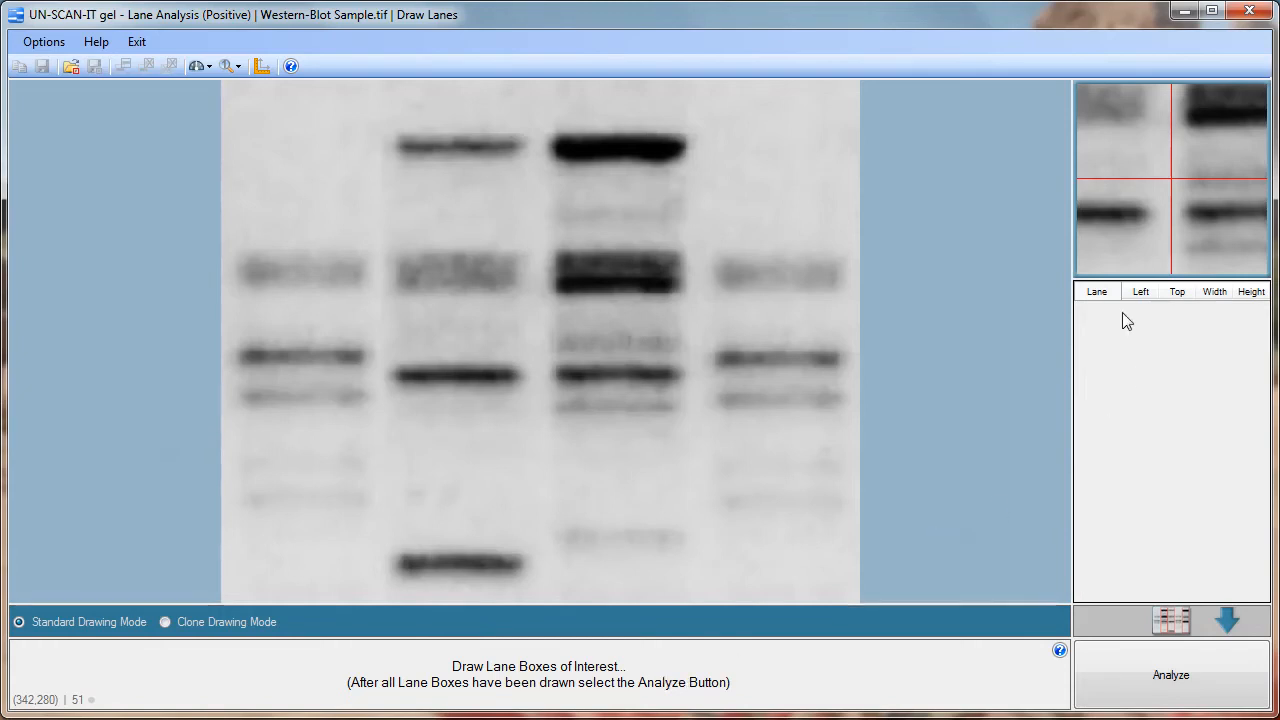
pyautogui.moveTo(1096, 291)
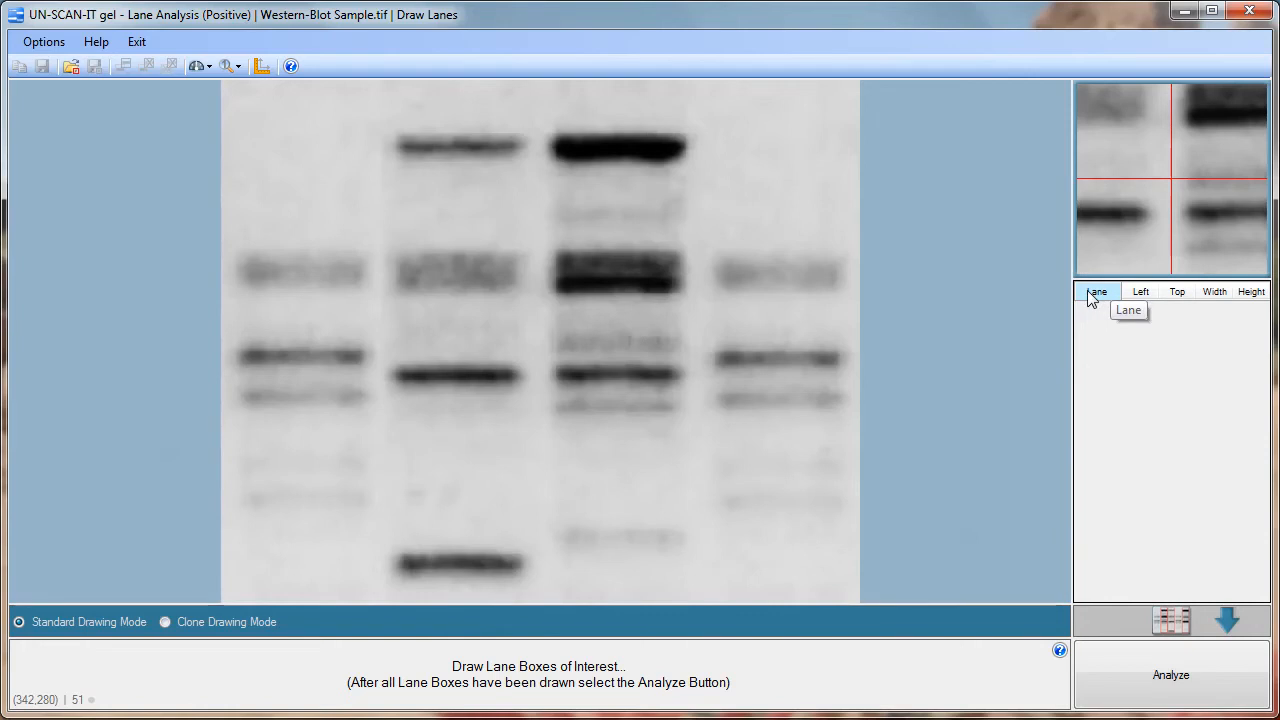
pyautogui.moveTo(600, 262)
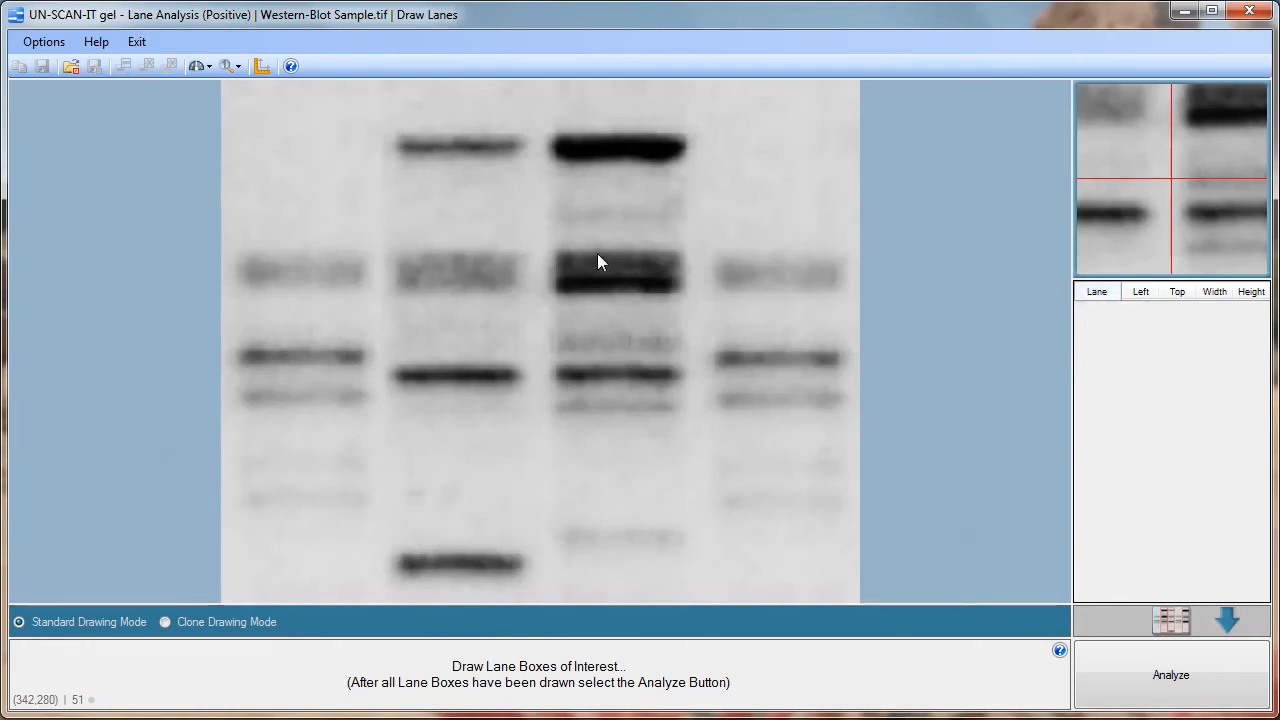
pyautogui.click(230, 66)
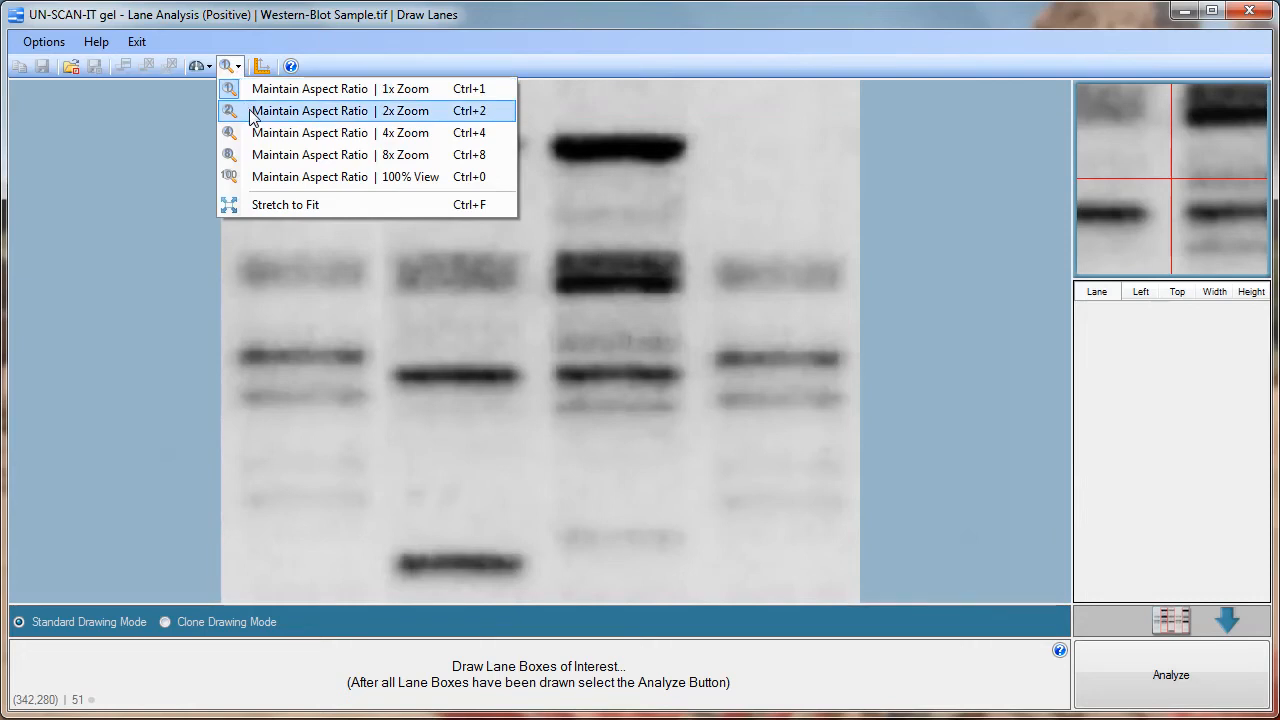
pyautogui.click(340, 110)
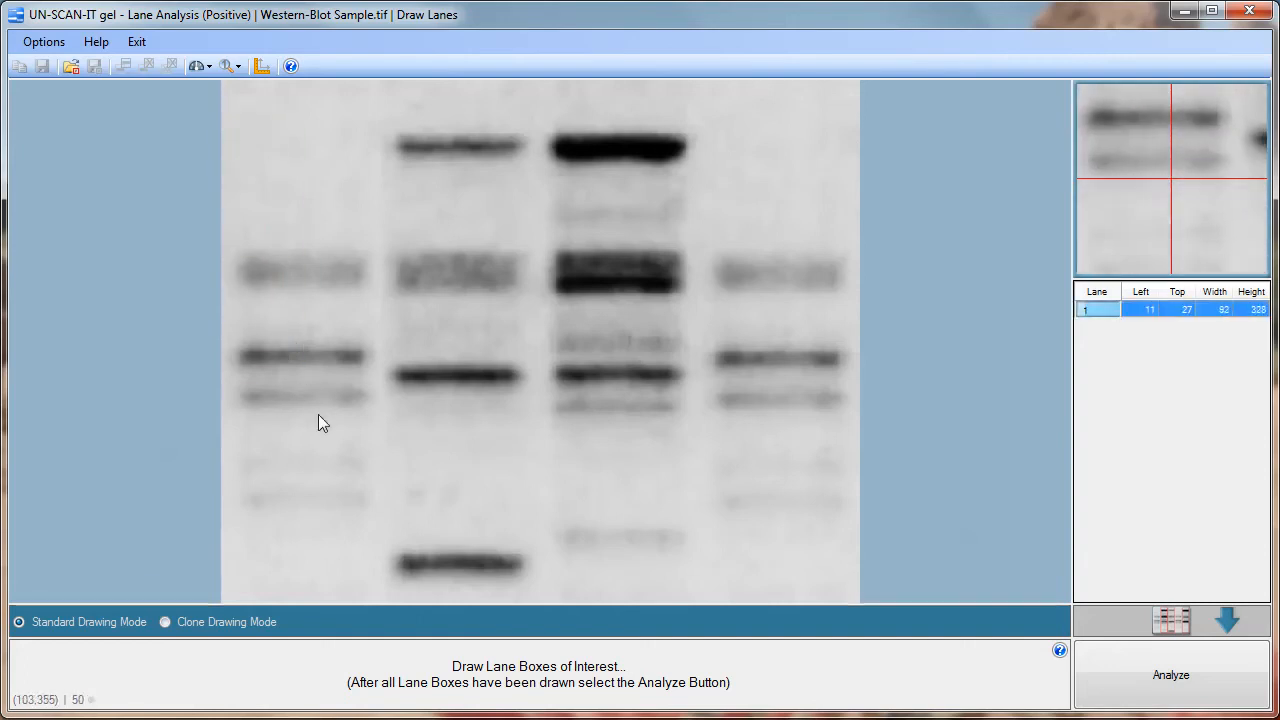
# - Box lane 1, fit its width, and copy it onto lanes 2 and 3
pyautogui.moveTo(231, 103); pyautogui.dragTo(380, 592)
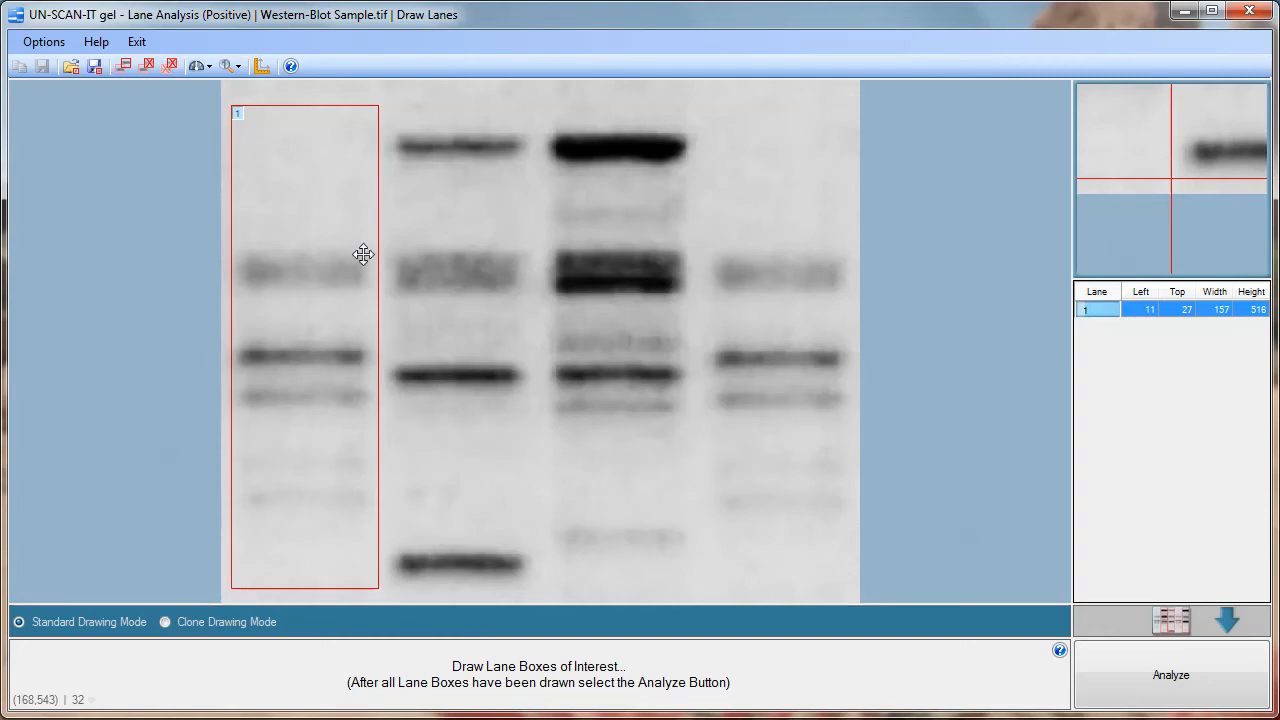
pyautogui.moveTo(353, 490)
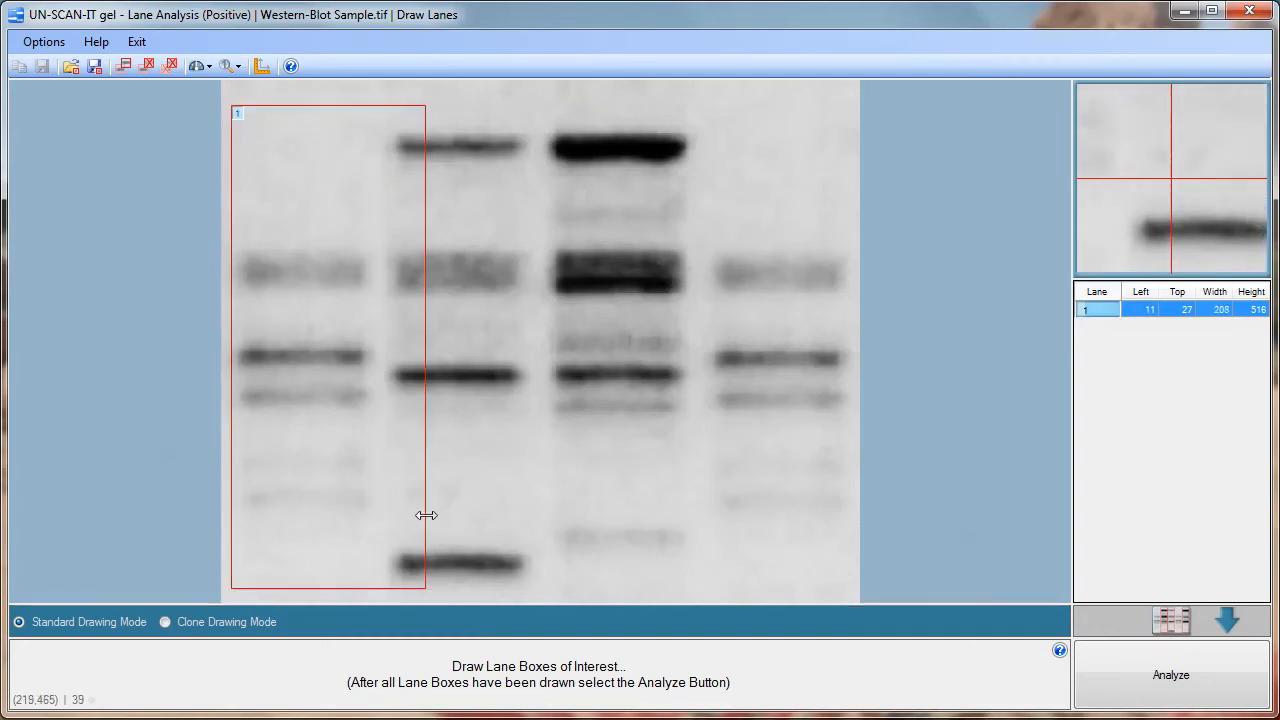
pyautogui.moveTo(425, 515); pyautogui.dragTo(379, 516)
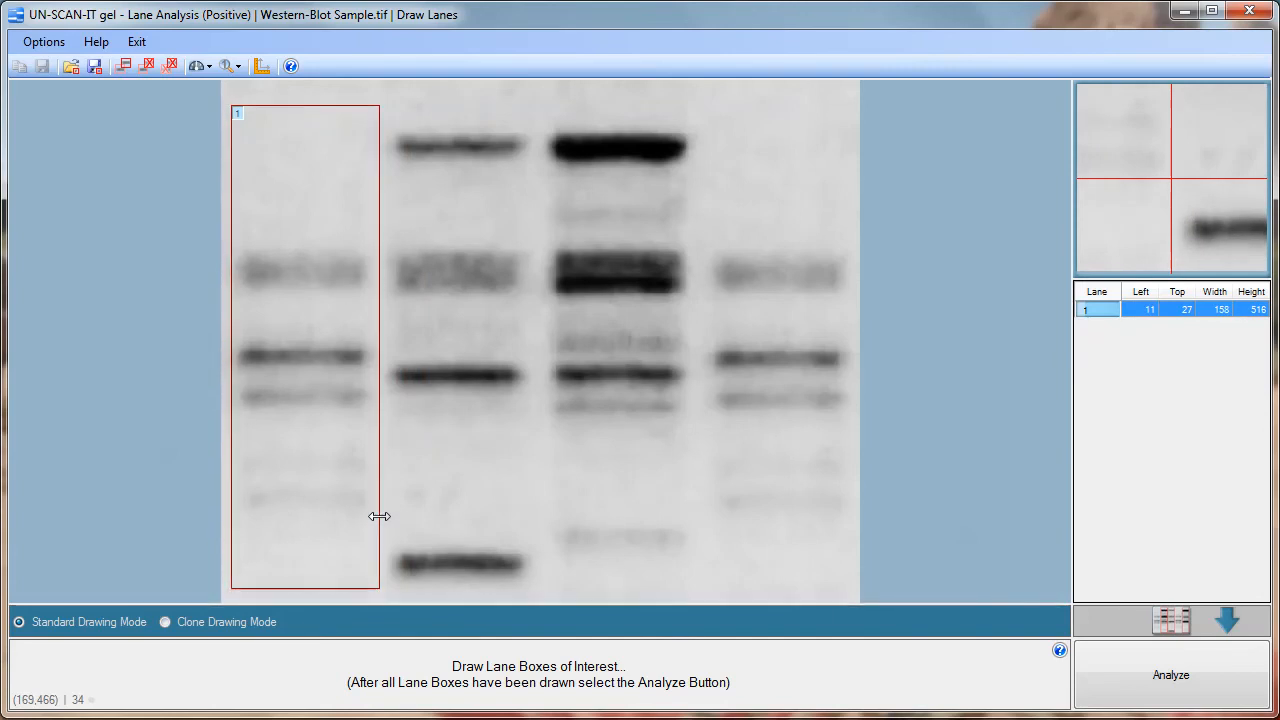
pyautogui.moveTo(330, 338)
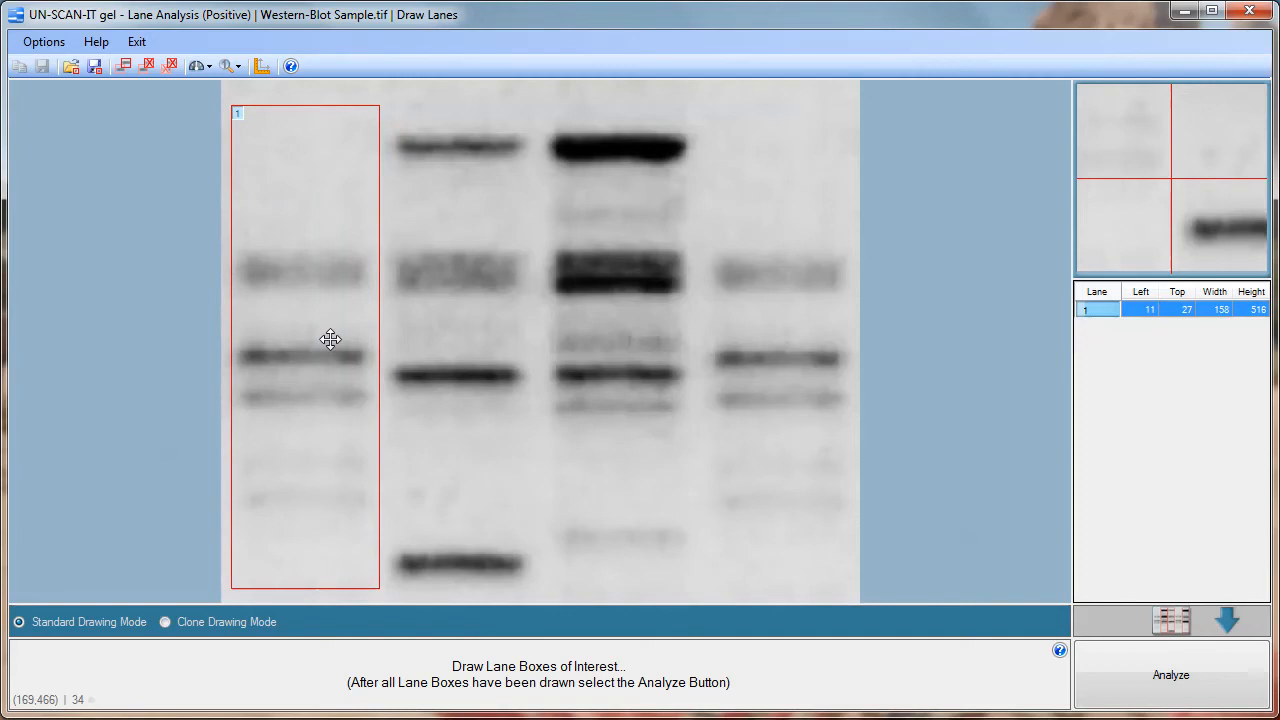
pyautogui.click(125, 66)
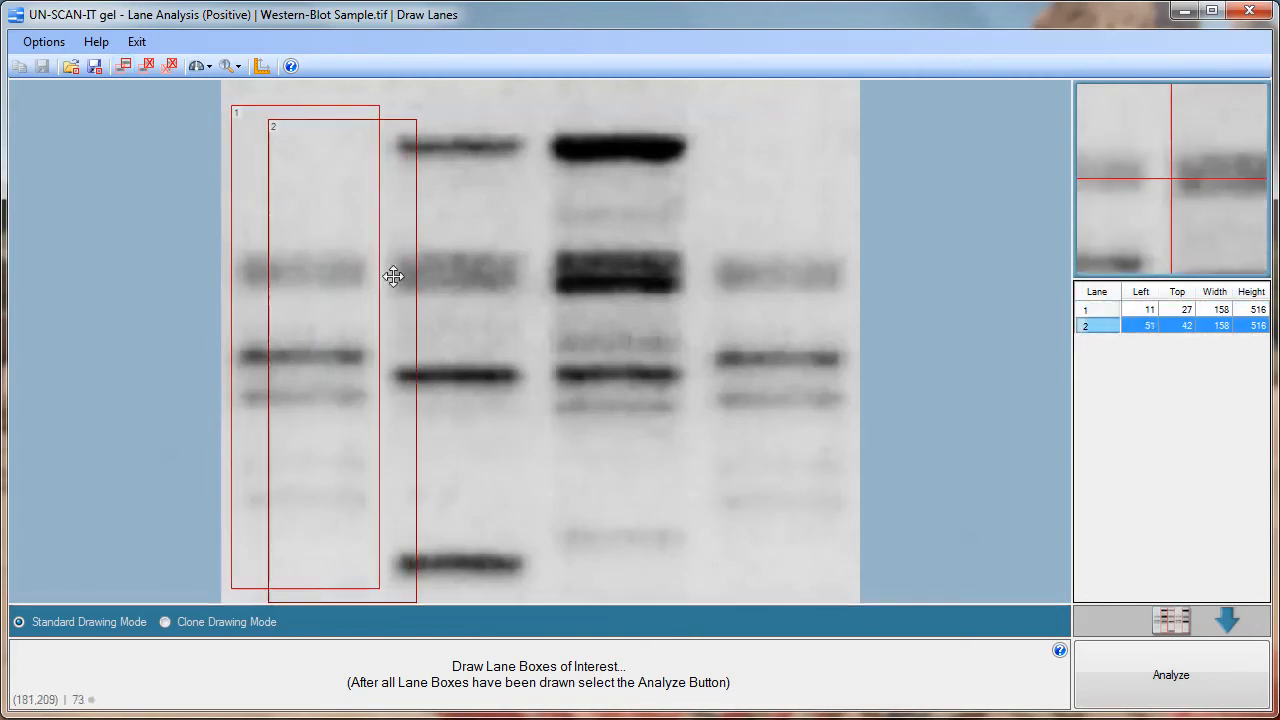
pyautogui.moveTo(393, 276); pyautogui.dragTo(510, 262)
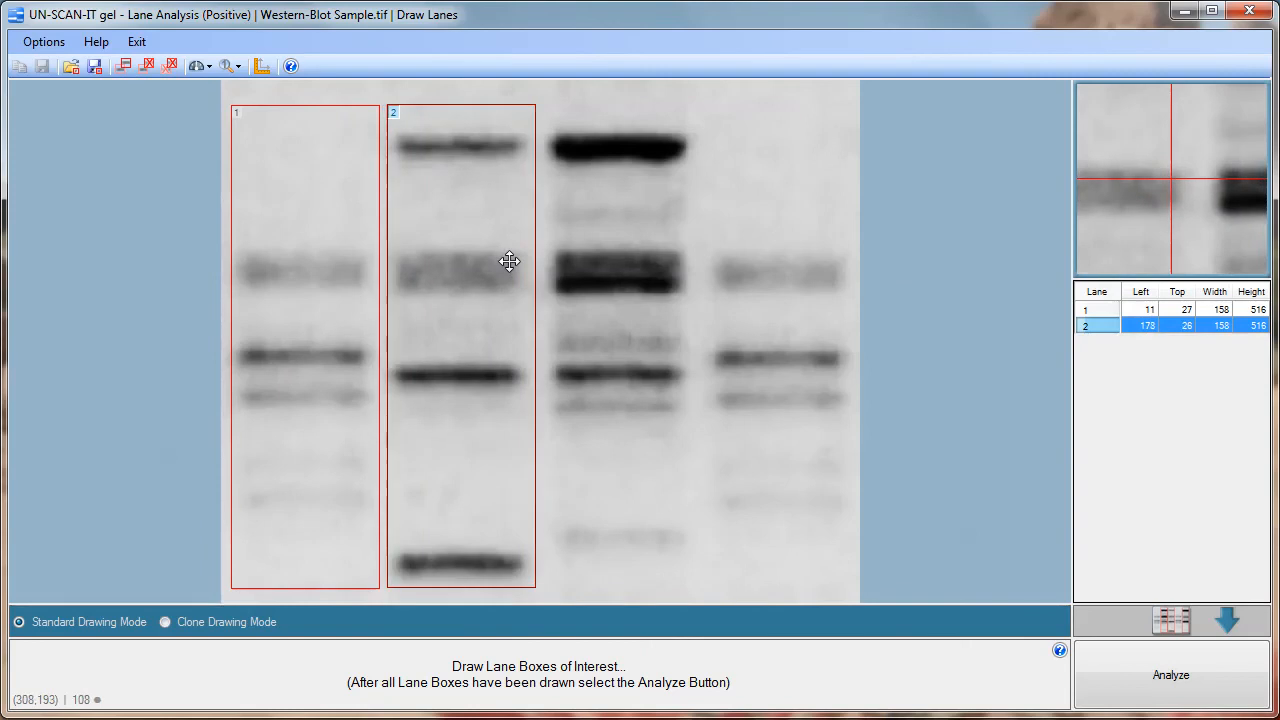
pyautogui.click(1096, 309)
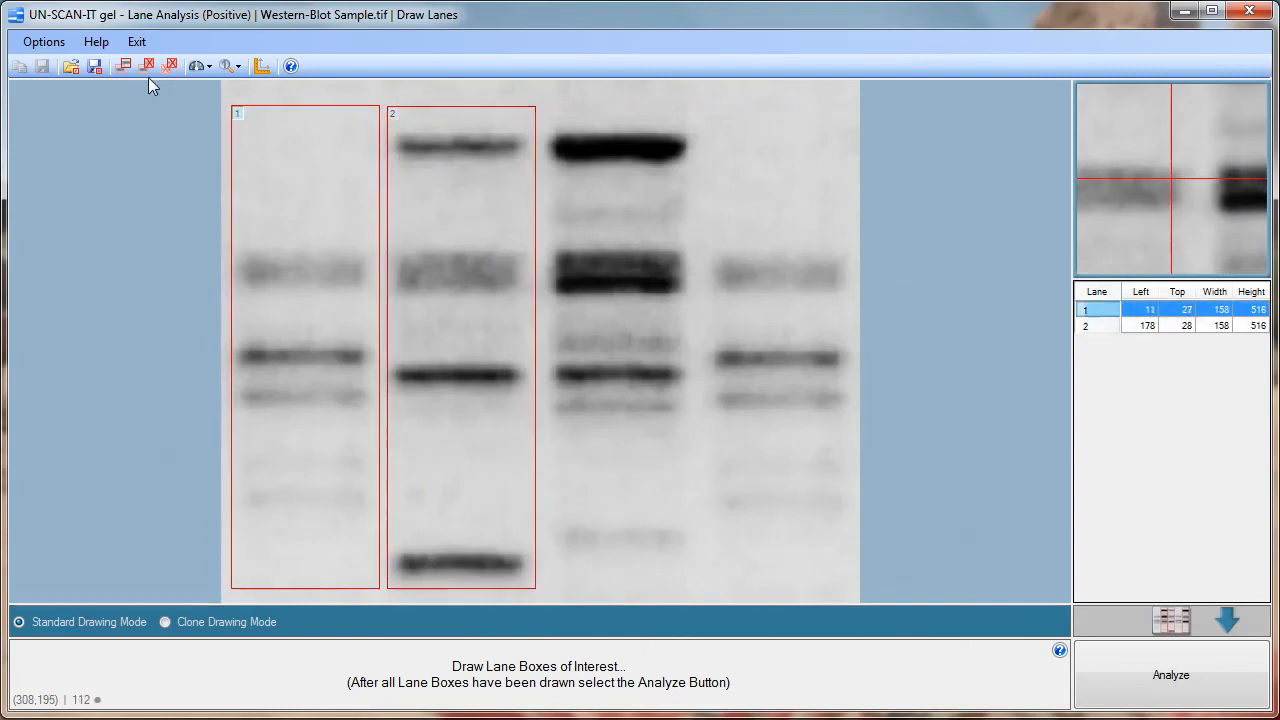
pyautogui.moveTo(265, 120); pyautogui.dragTo(410, 600)
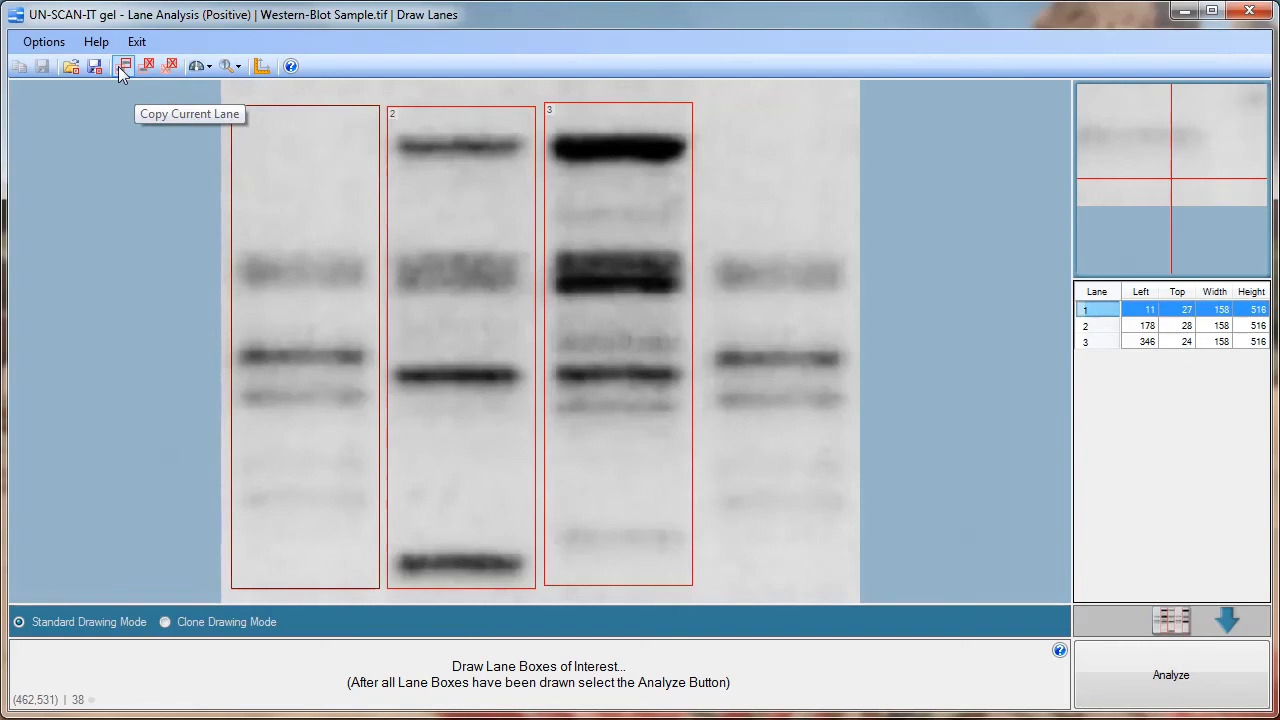
# - Copy a fourth box onto the rightmost lane and fine-tune box widths to cover the bands
pyautogui.click(125, 66)
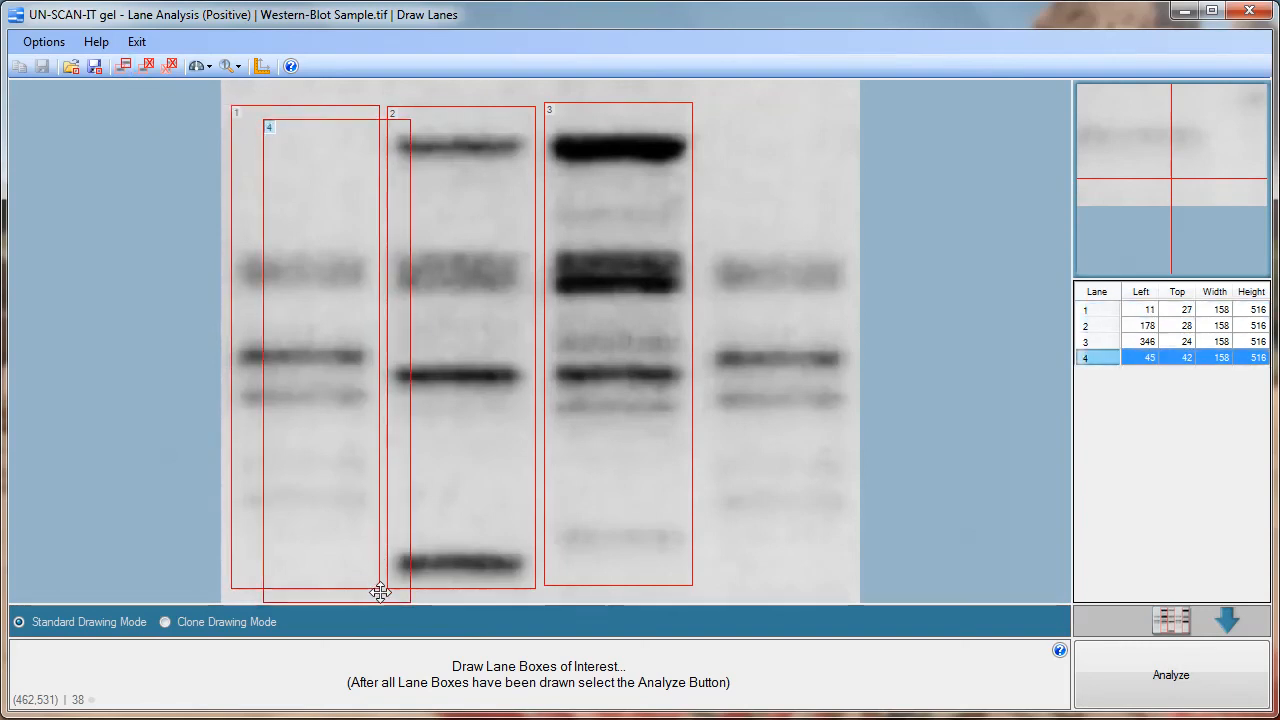
pyautogui.moveTo(380, 592); pyautogui.dragTo(813, 580)
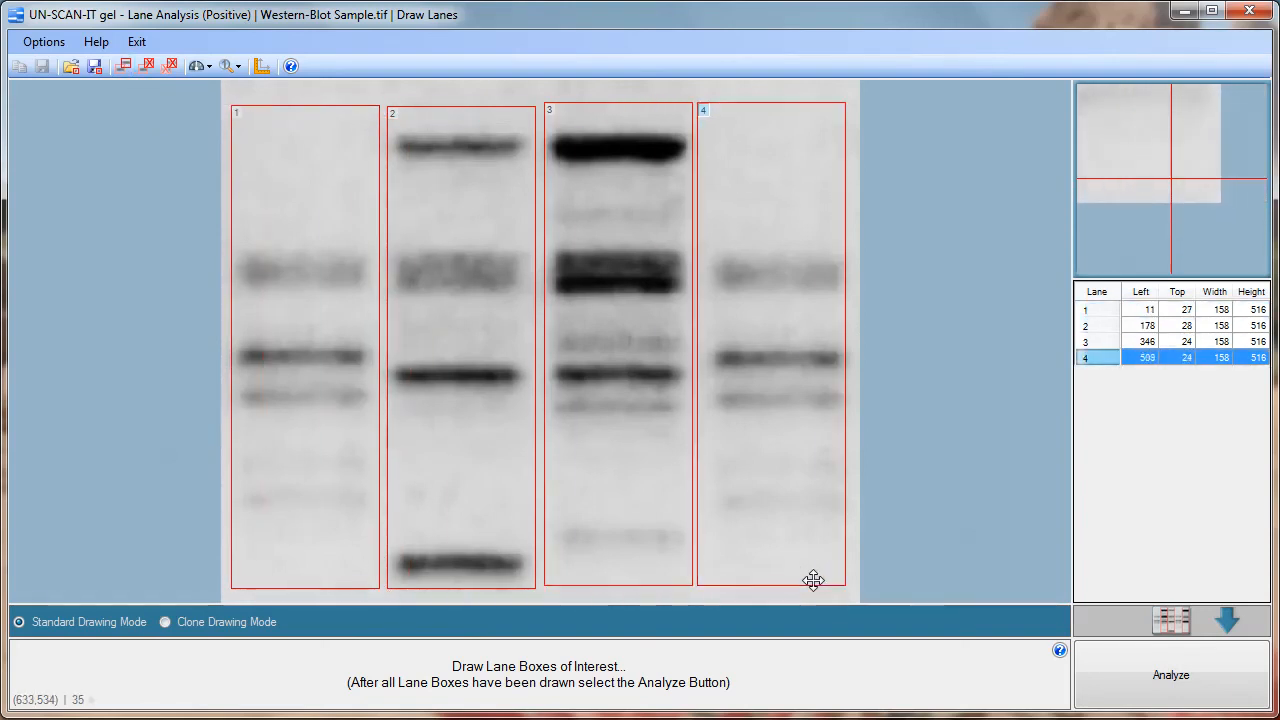
pyautogui.moveTo(813, 580); pyautogui.dragTo(818, 585)
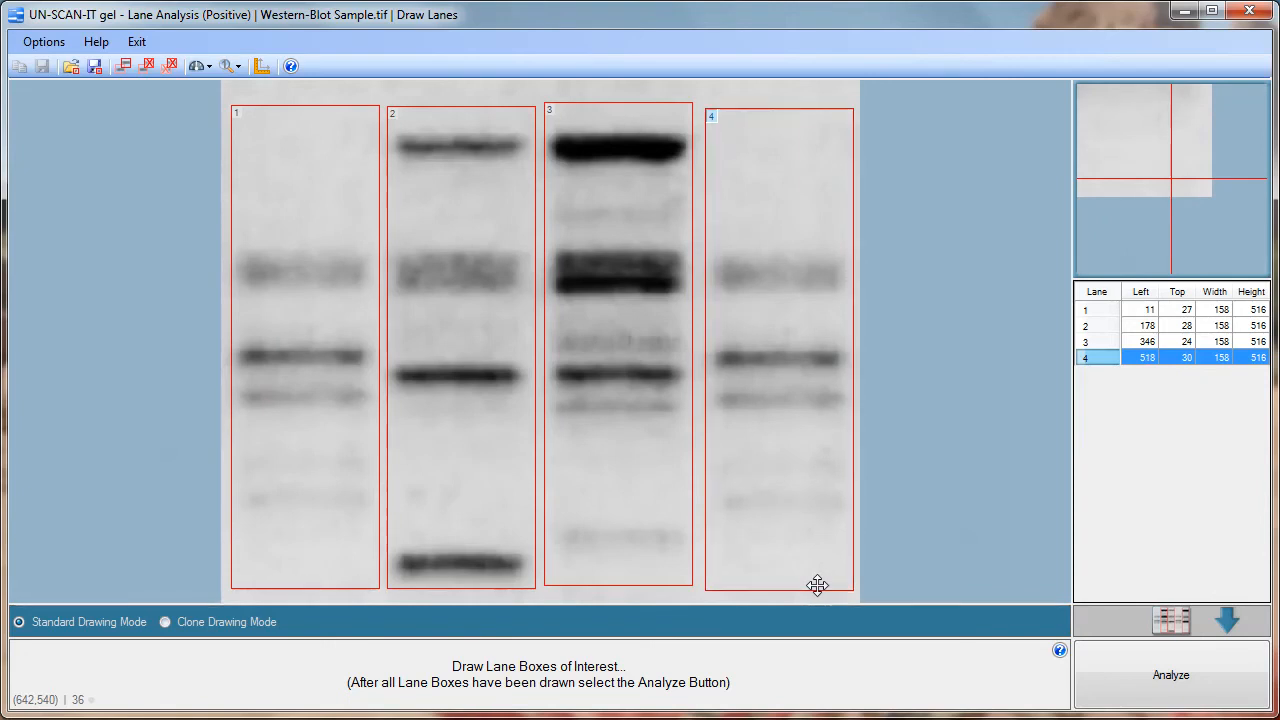
pyautogui.moveTo(817, 585); pyautogui.dragTo(805, 547)
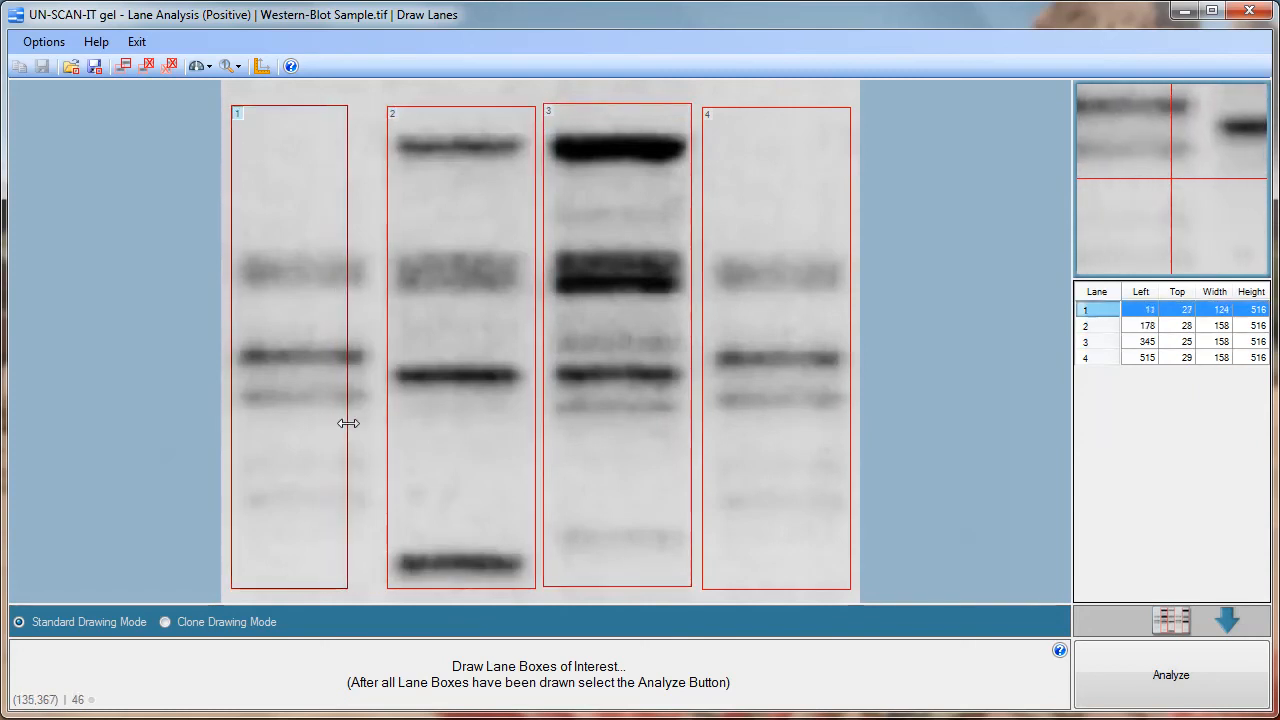
pyautogui.moveTo(348, 423); pyautogui.dragTo(375, 430)
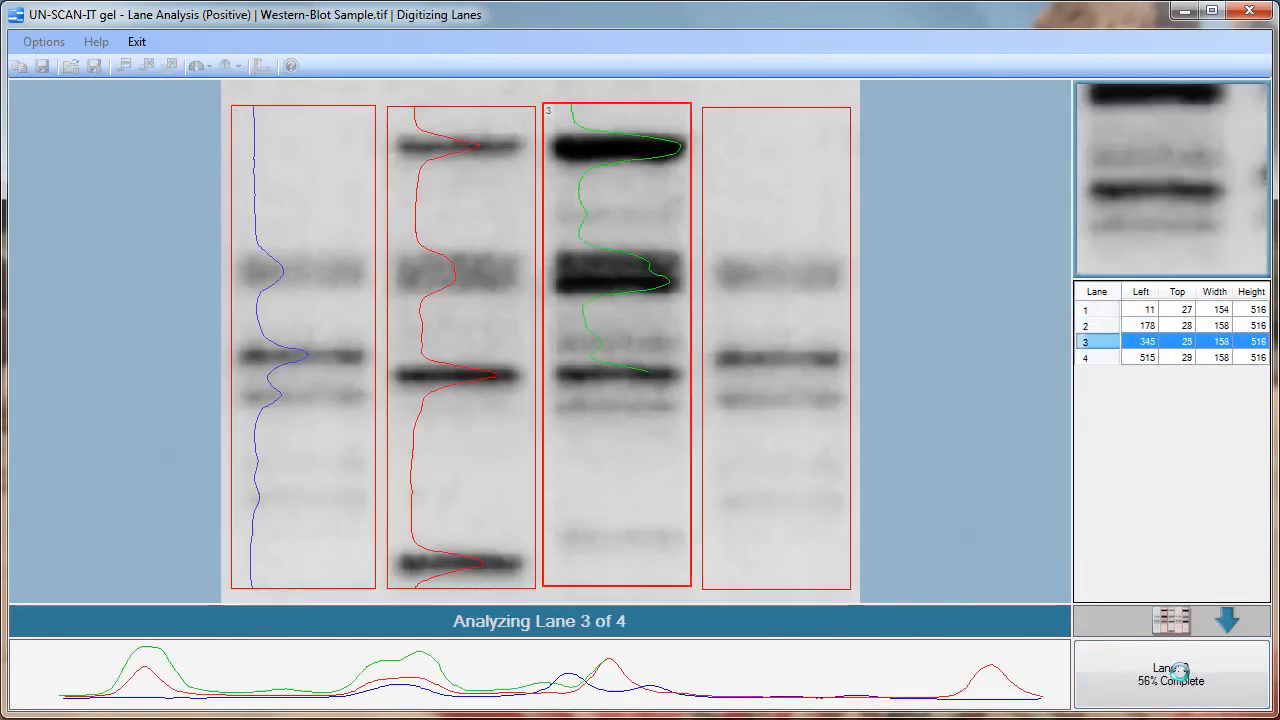
pyautogui.click(1227, 619)
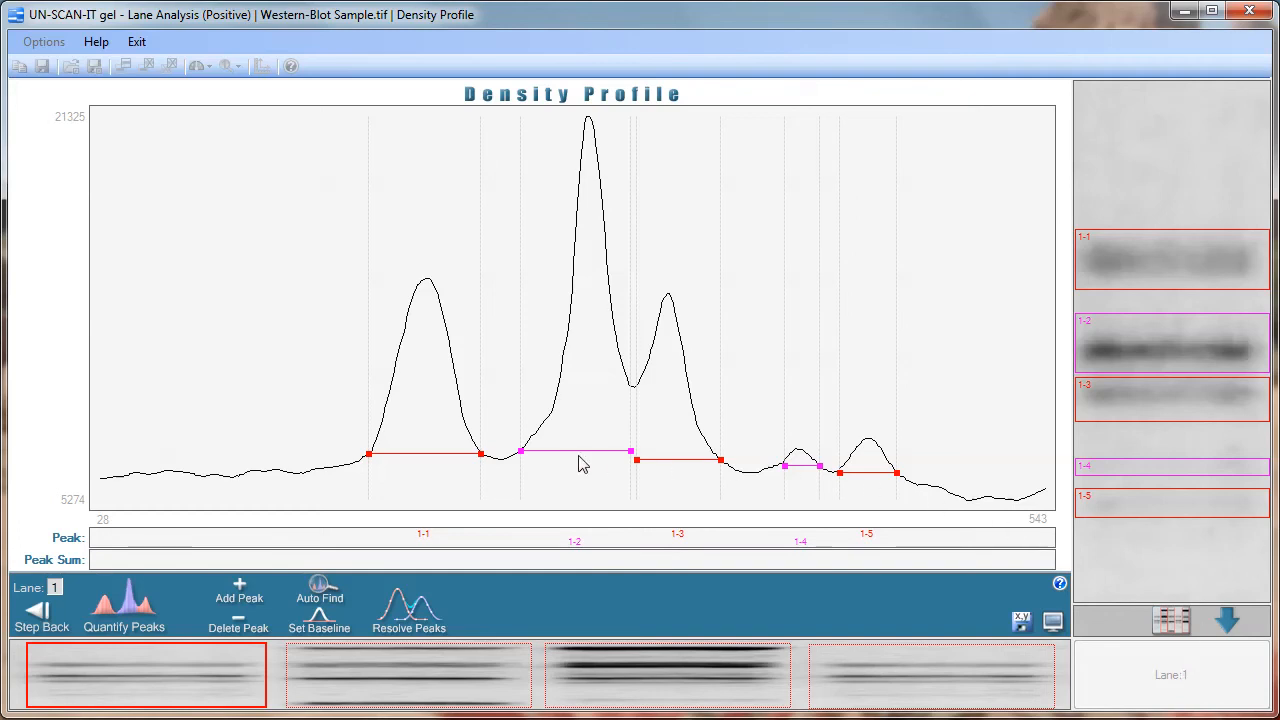
pyautogui.moveTo(749, 453)
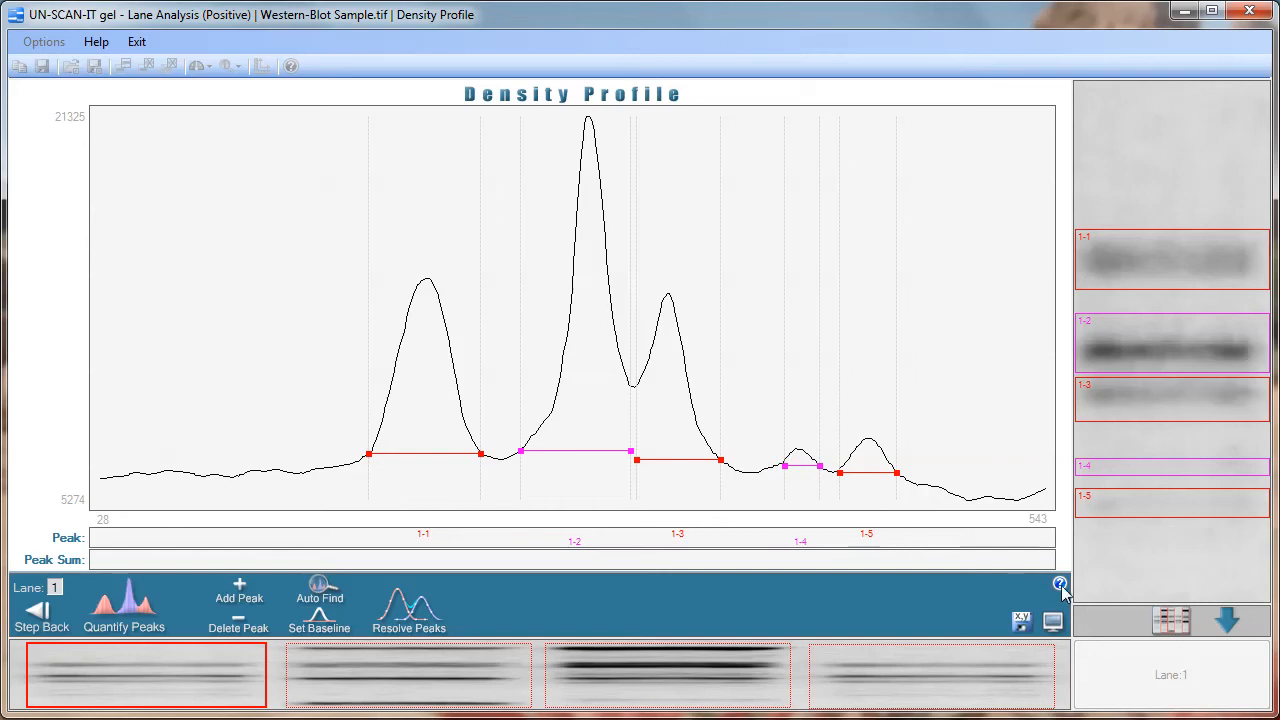
pyautogui.click(1060, 585)
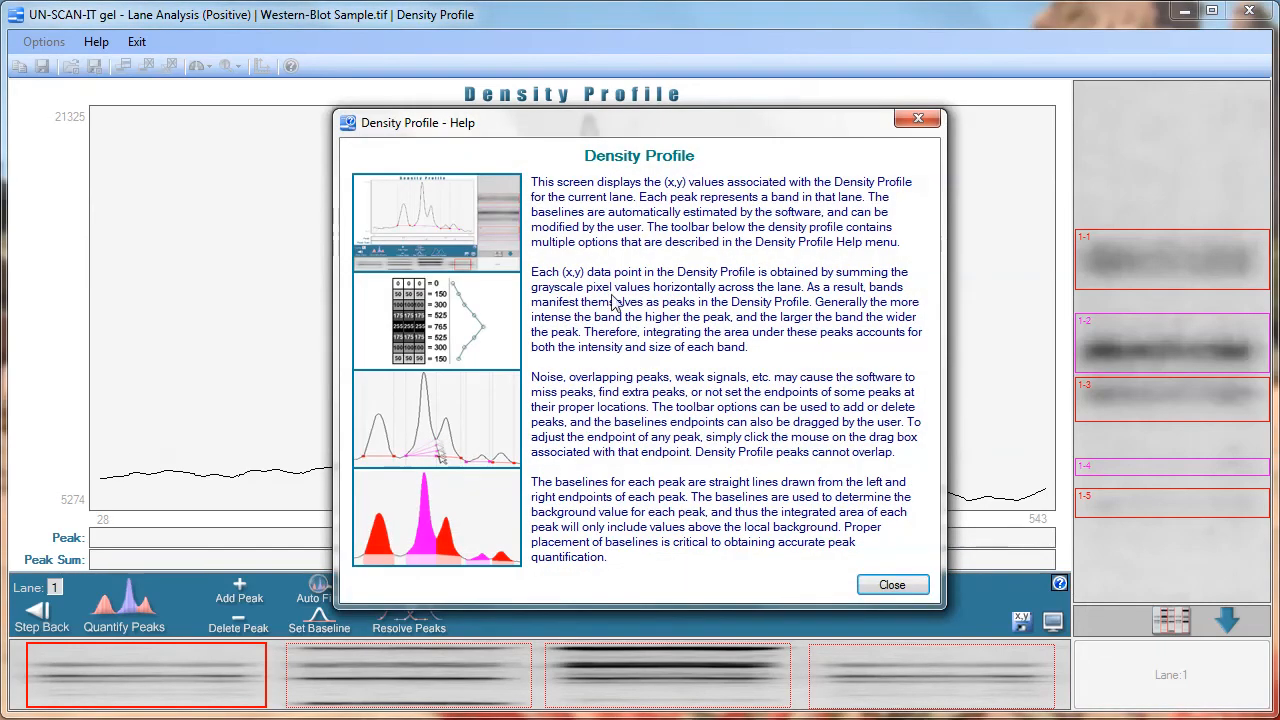
pyautogui.moveTo(745, 572)
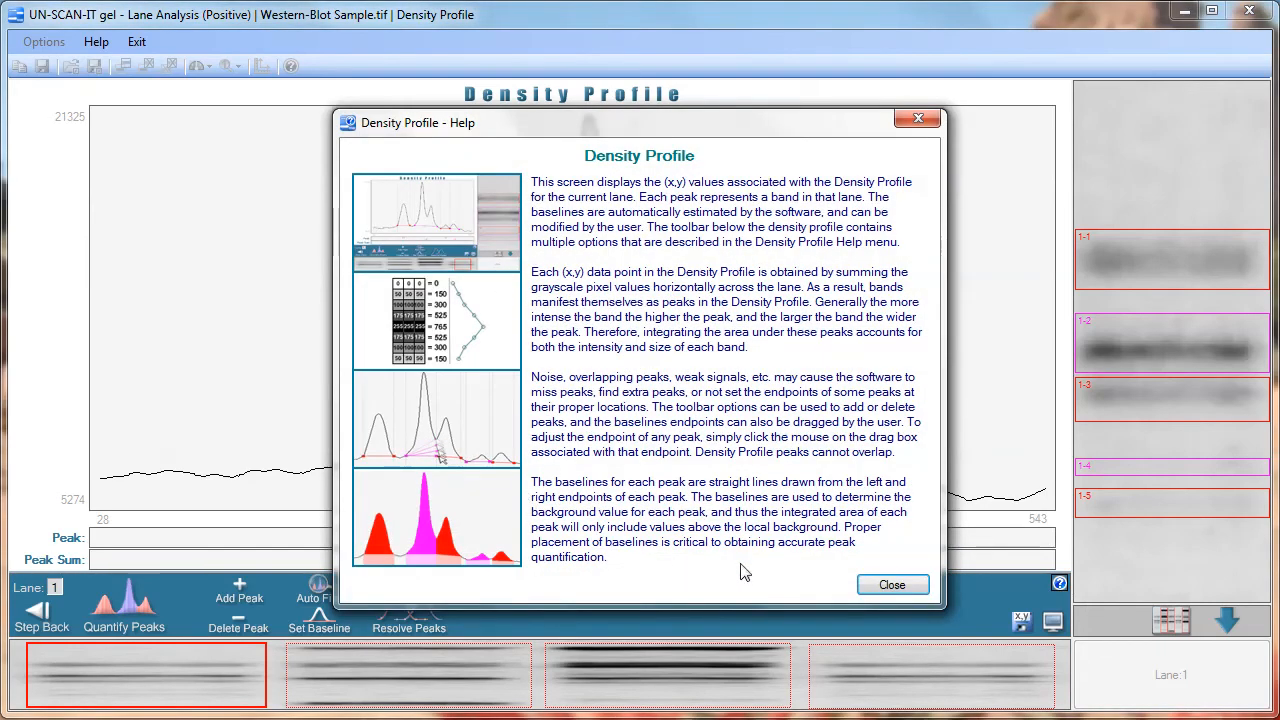
pyautogui.click(890, 584)
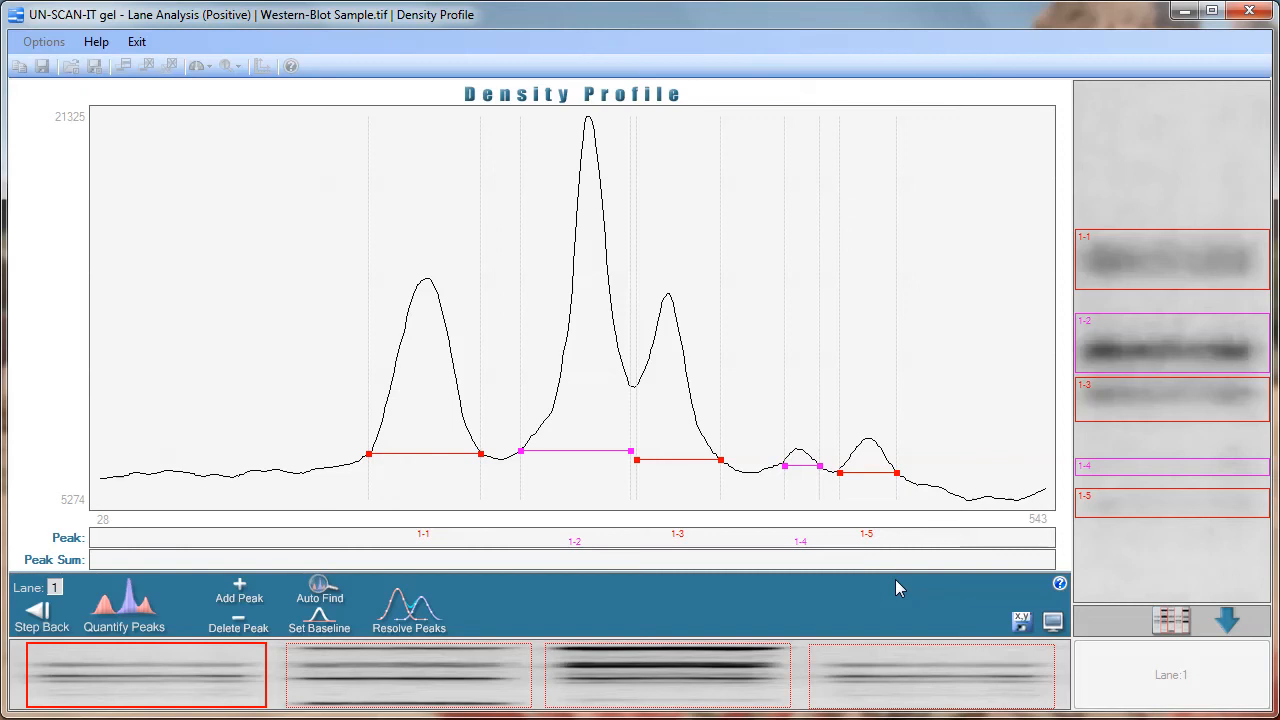
pyautogui.moveTo(335, 585)
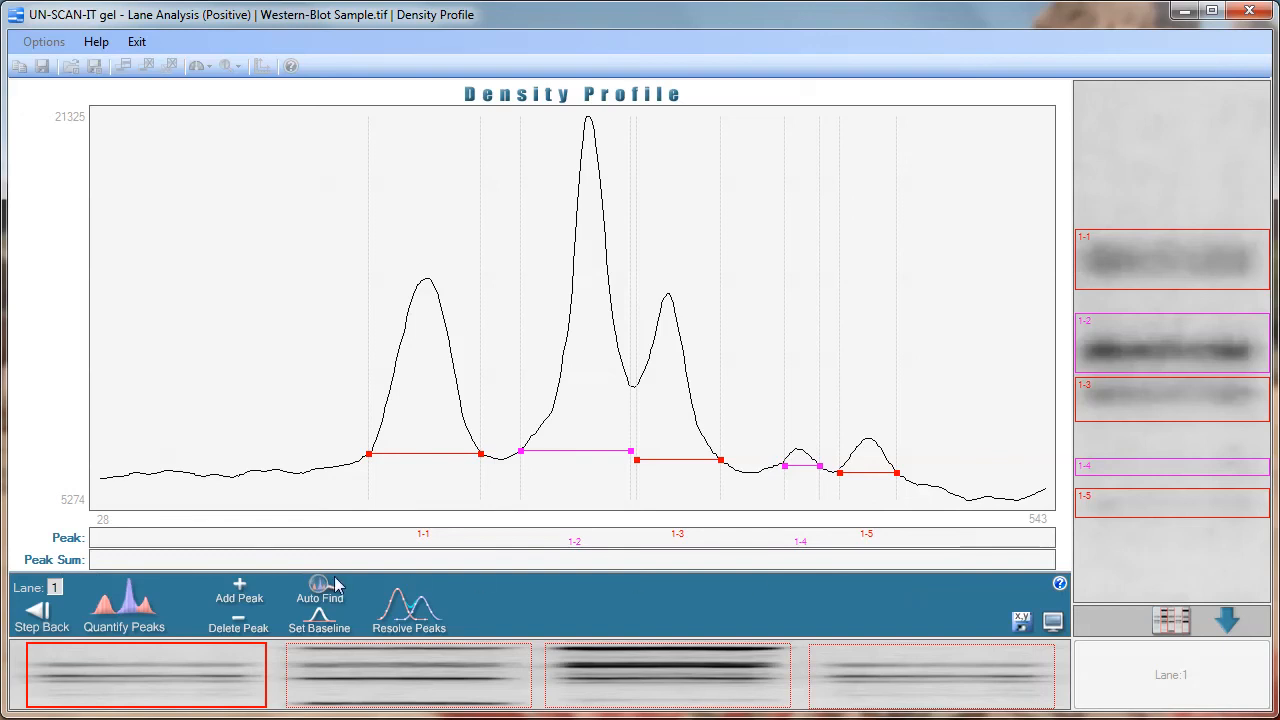
# - Remove and redefine peak 1-4's baseline, then widen the baseline under peak 1-1
pyautogui.click(238, 600)
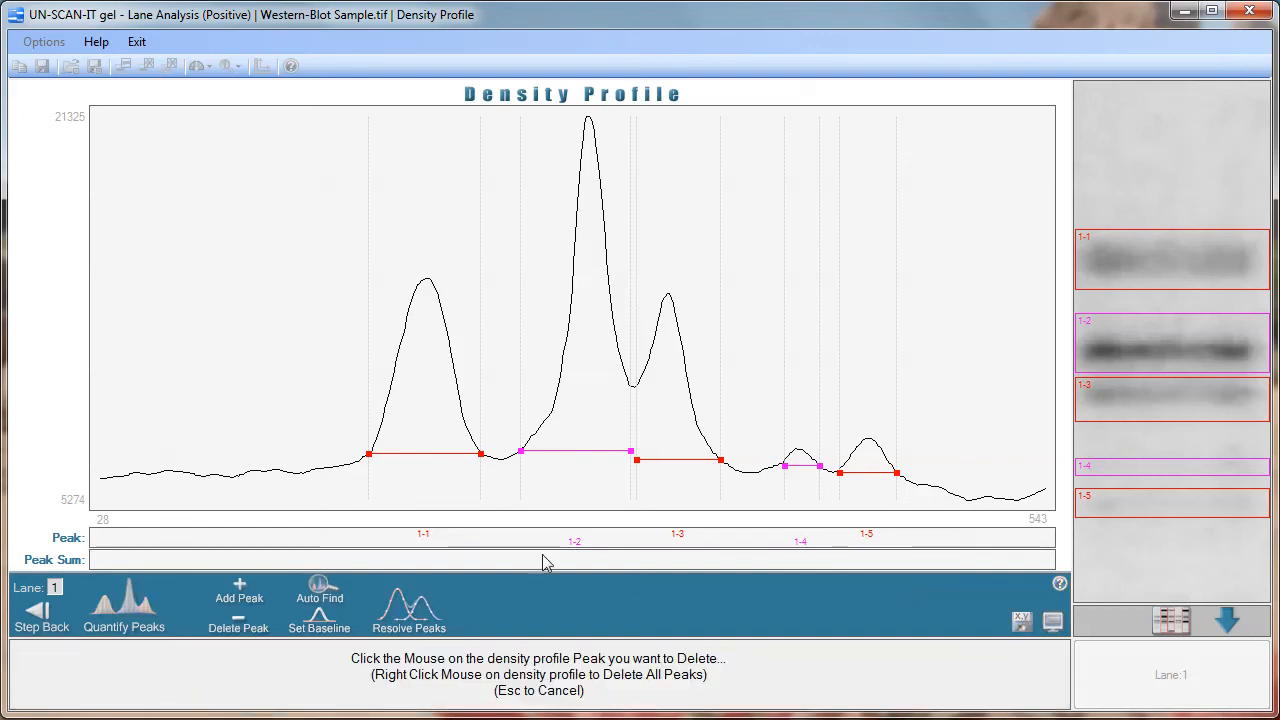
pyautogui.click(800, 462)
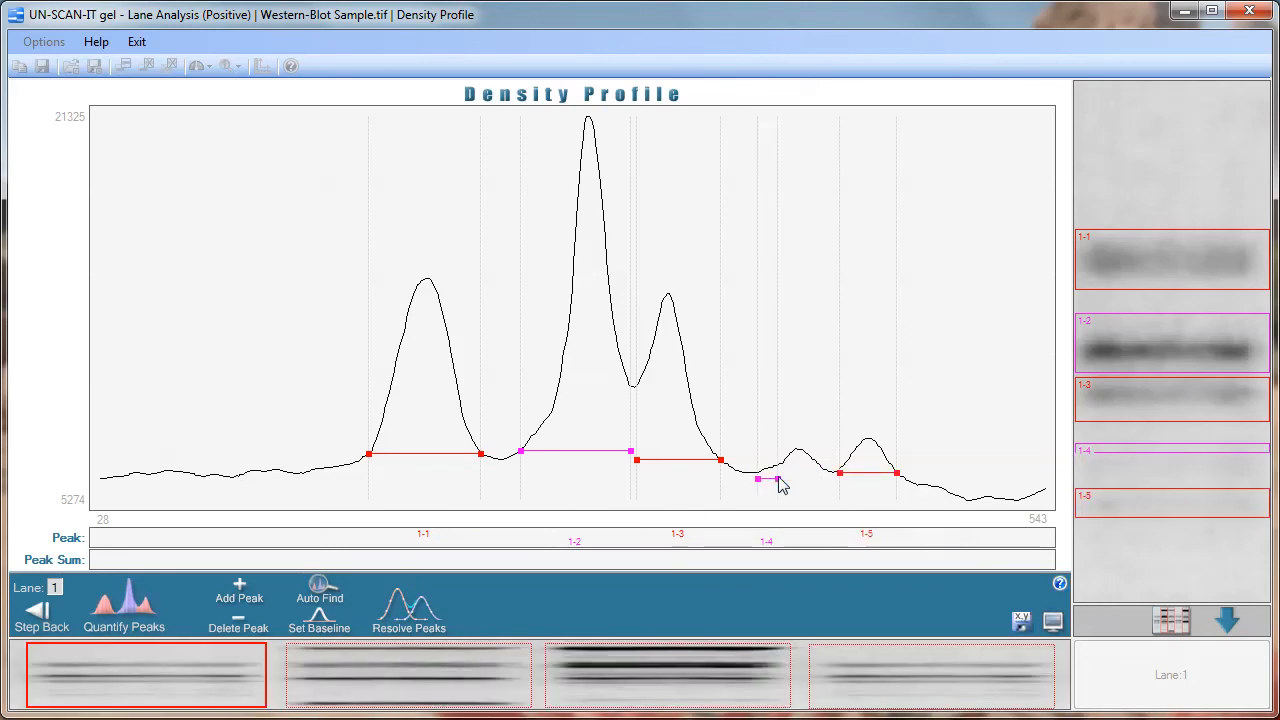
pyautogui.moveTo(758, 479); pyautogui.dragTo(818, 473)
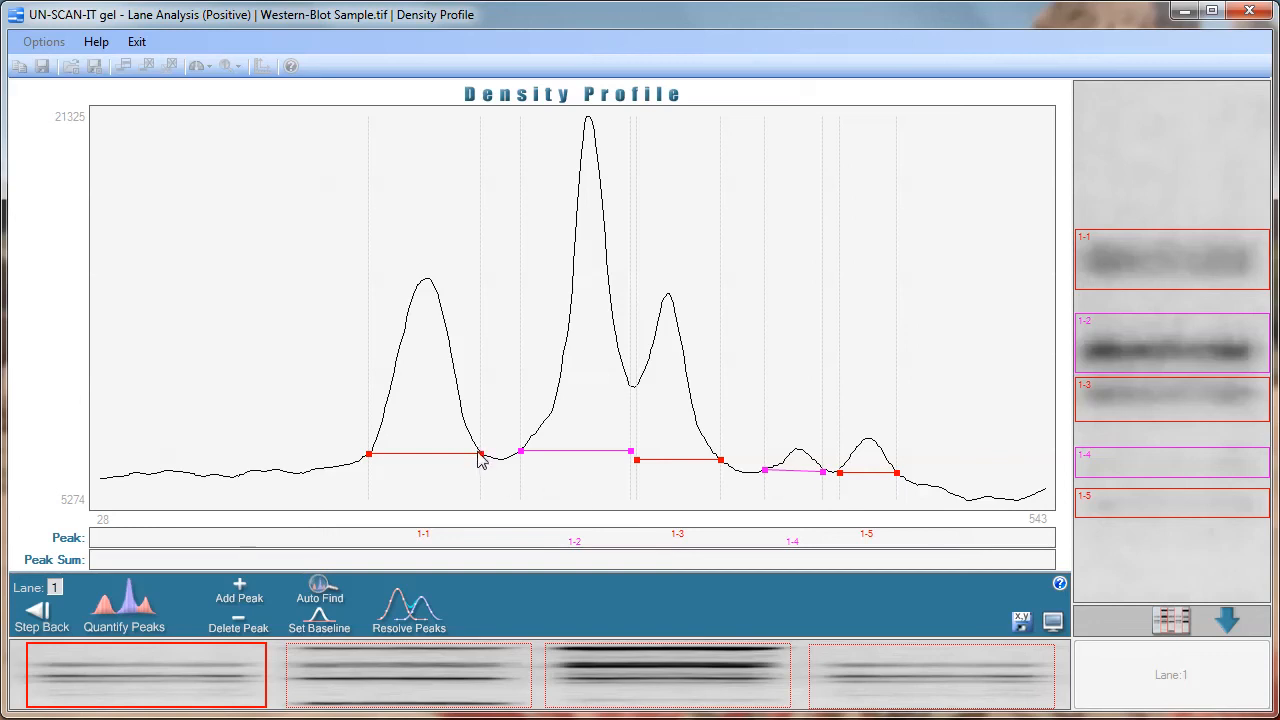
pyautogui.moveTo(480, 450); pyautogui.dragTo(460, 495)
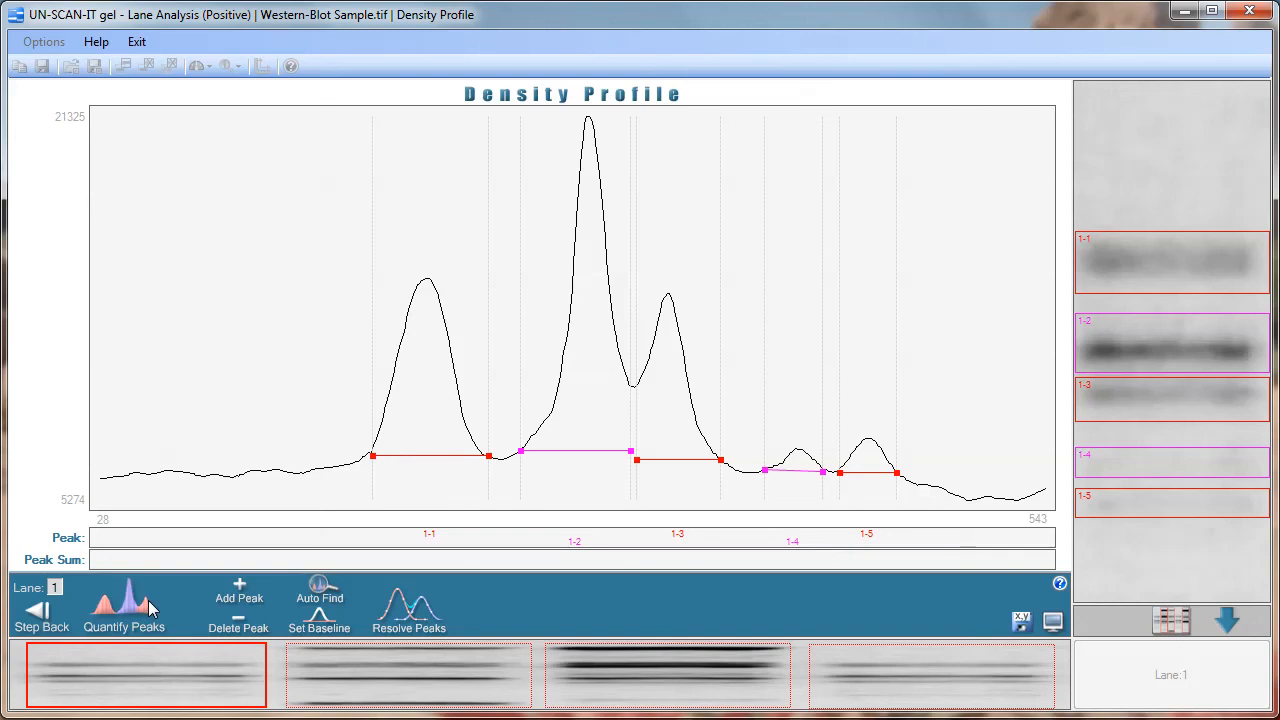
# - Quantify peak areas lane by lane until the Lane Results pixel-total grid appears
pyautogui.click(124, 605)
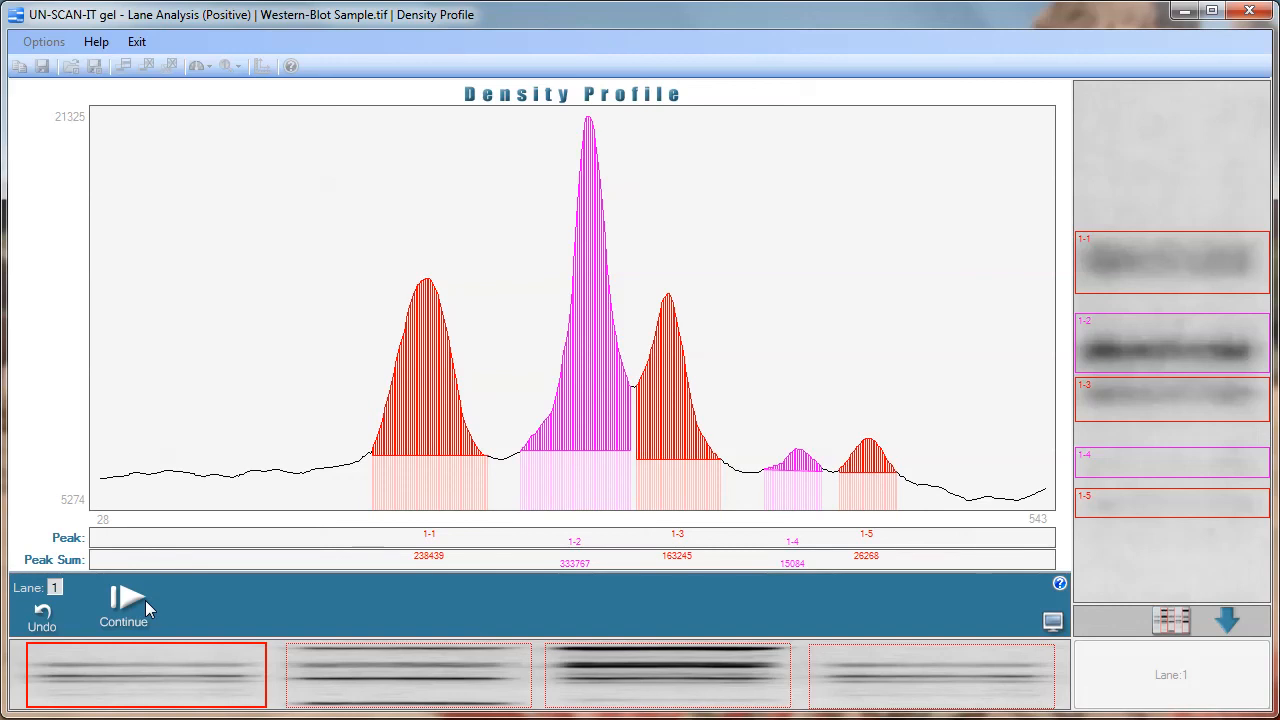
pyautogui.click(123, 600)
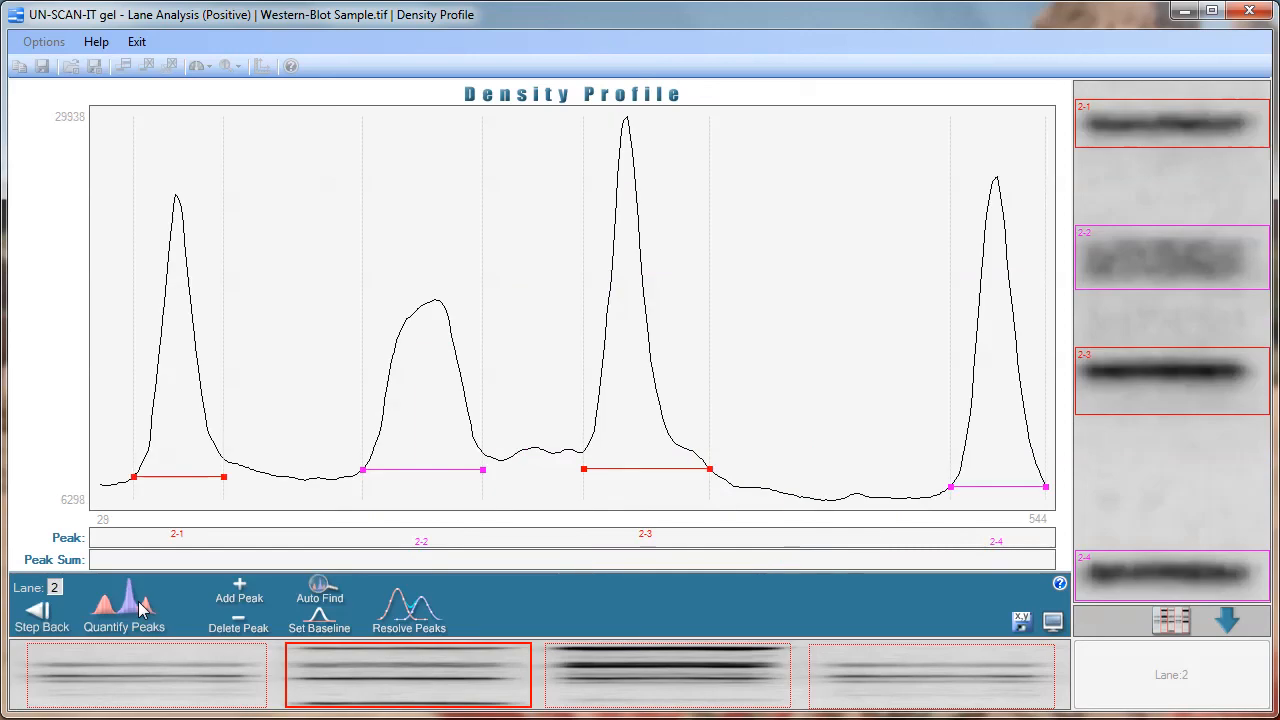
pyautogui.click(480, 470)
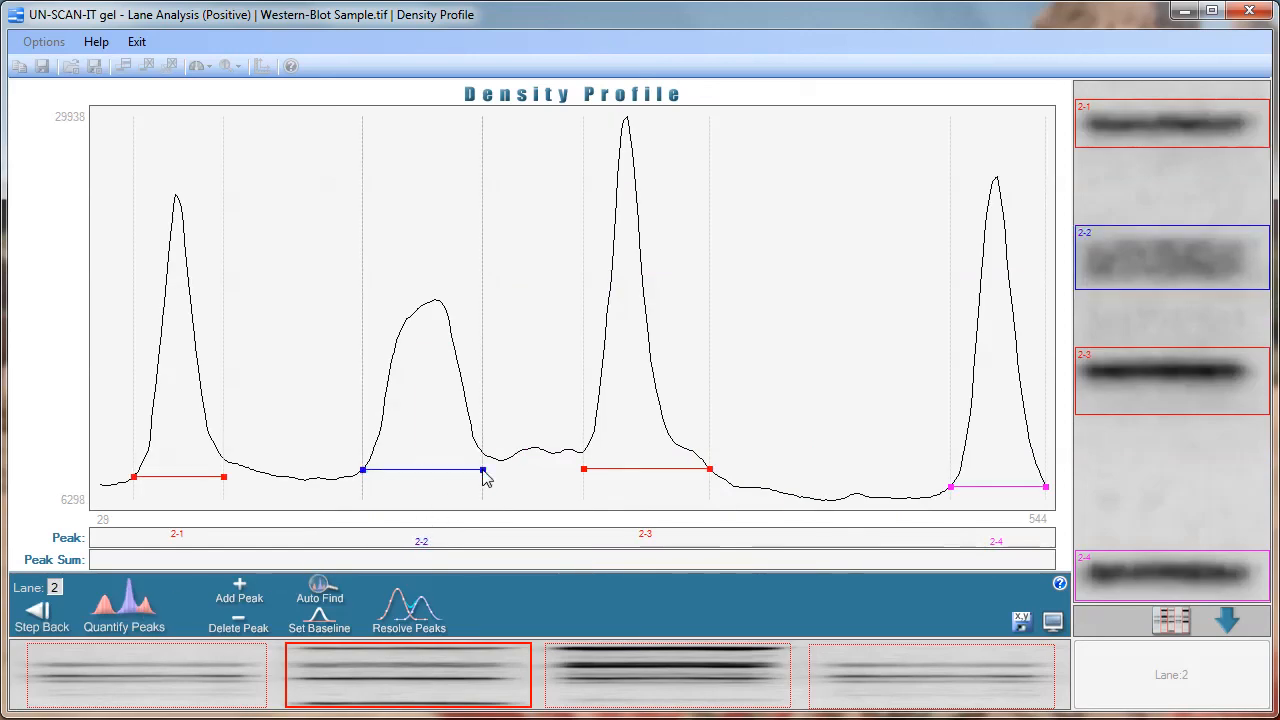
pyautogui.click(123, 605)
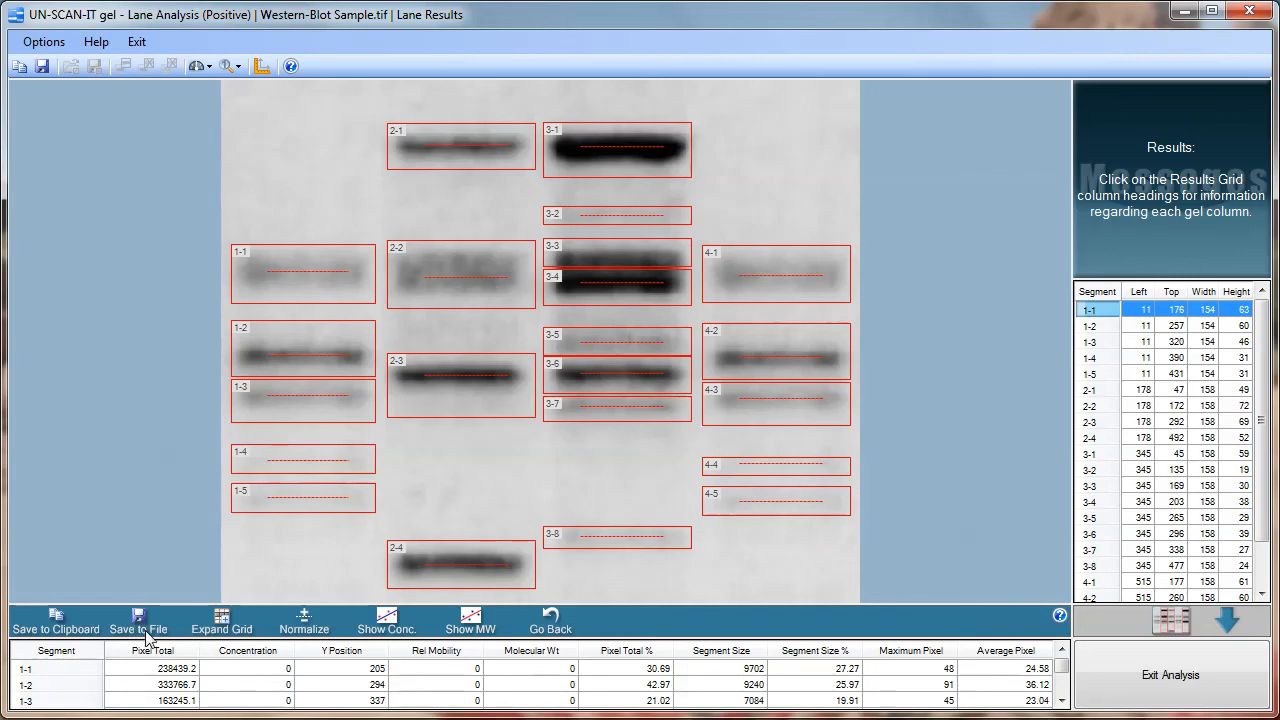
pyautogui.click(151, 649)
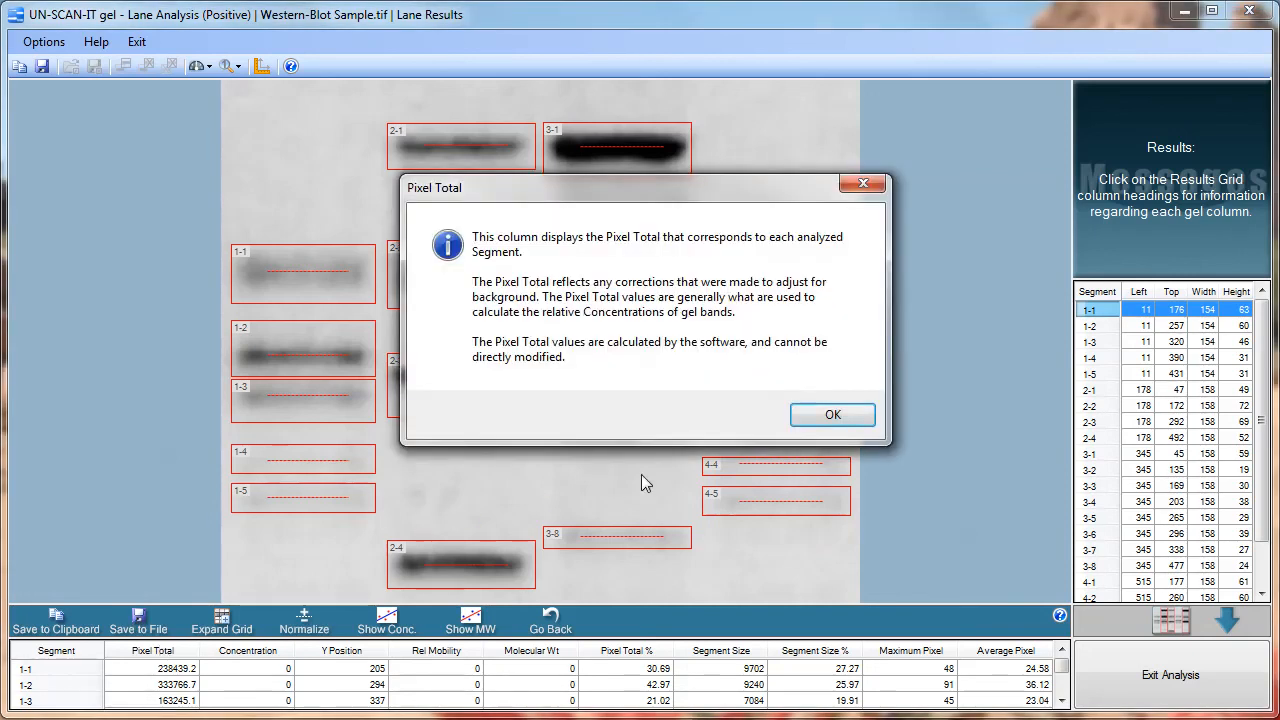
pyautogui.moveTo(832, 415)
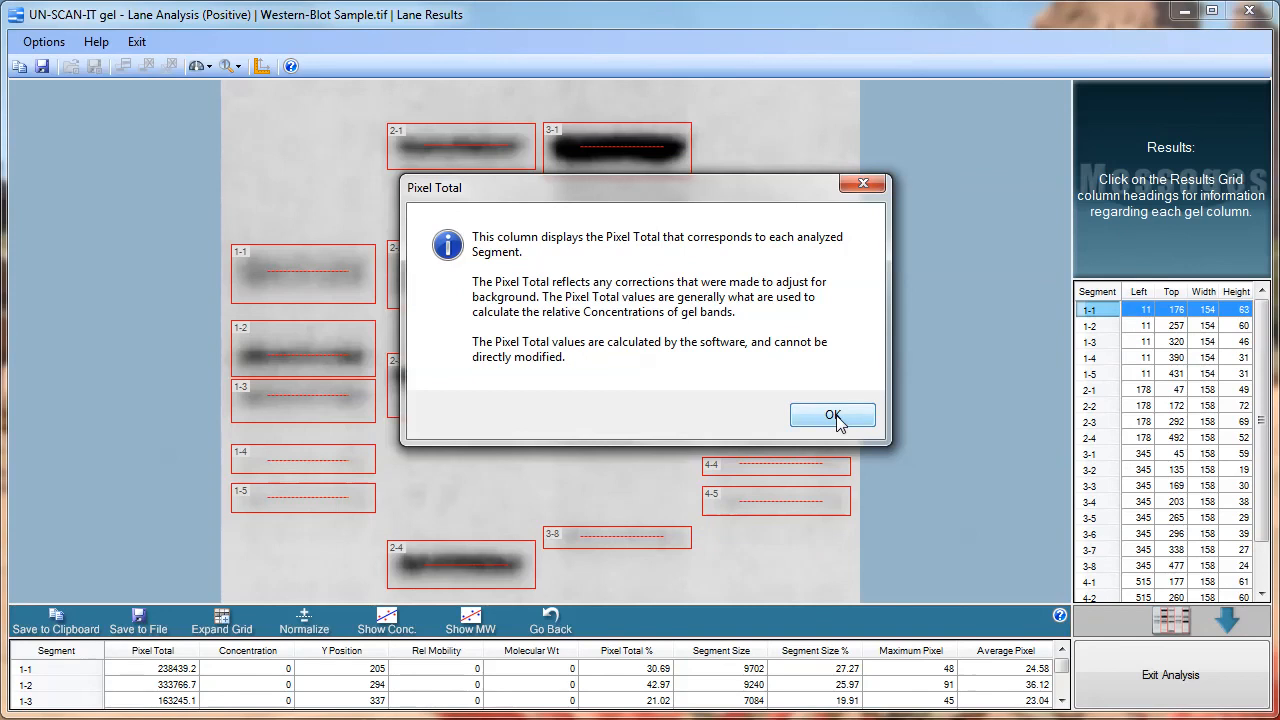
pyautogui.click(833, 415)
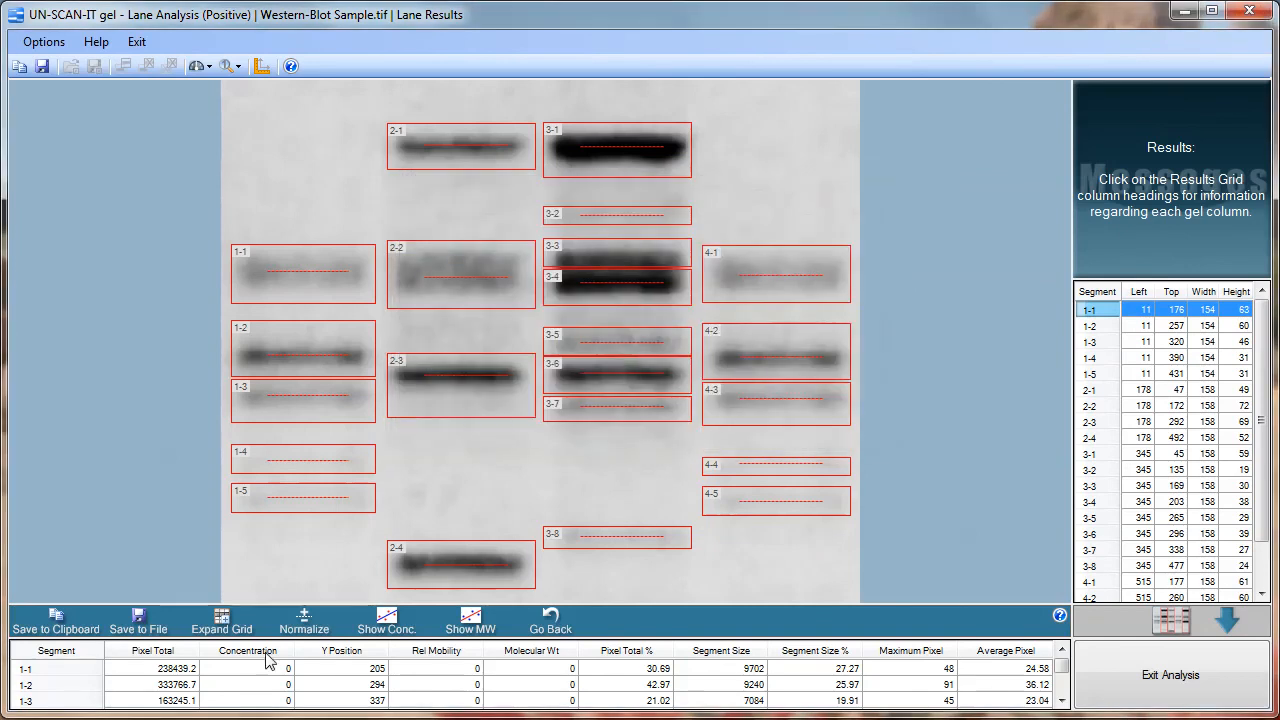
pyautogui.click(342, 649)
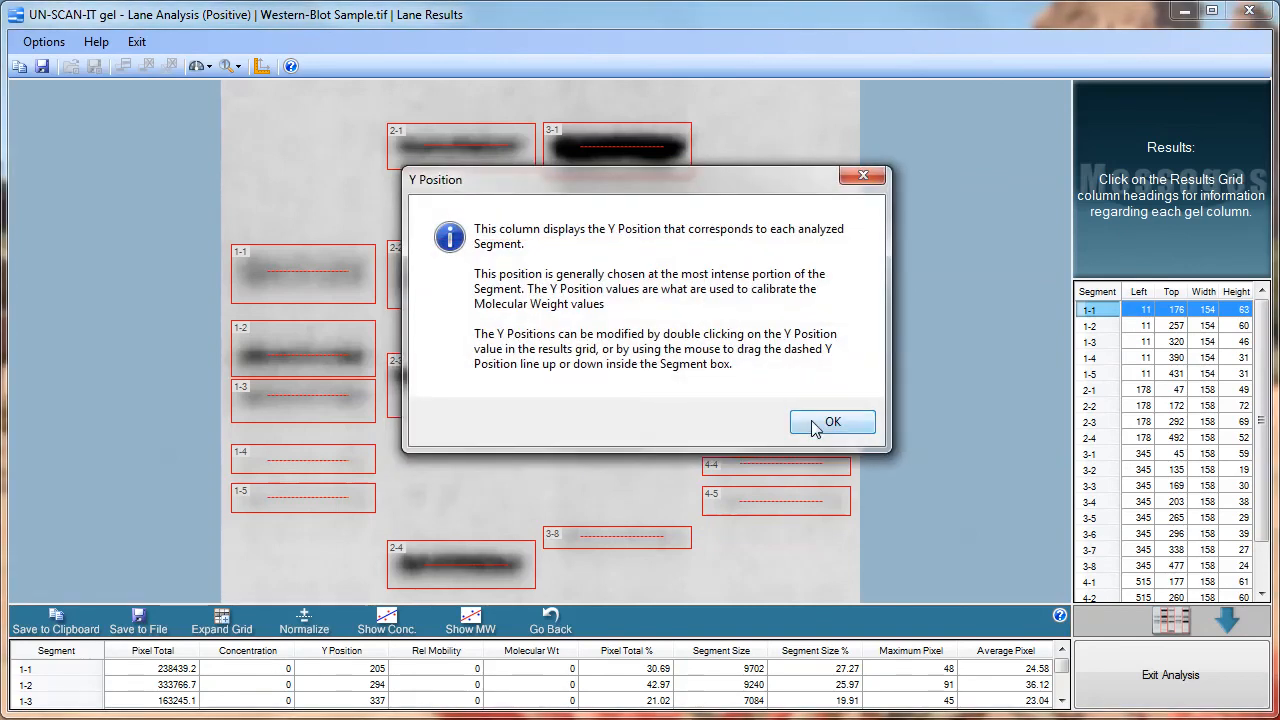
pyautogui.click(832, 421)
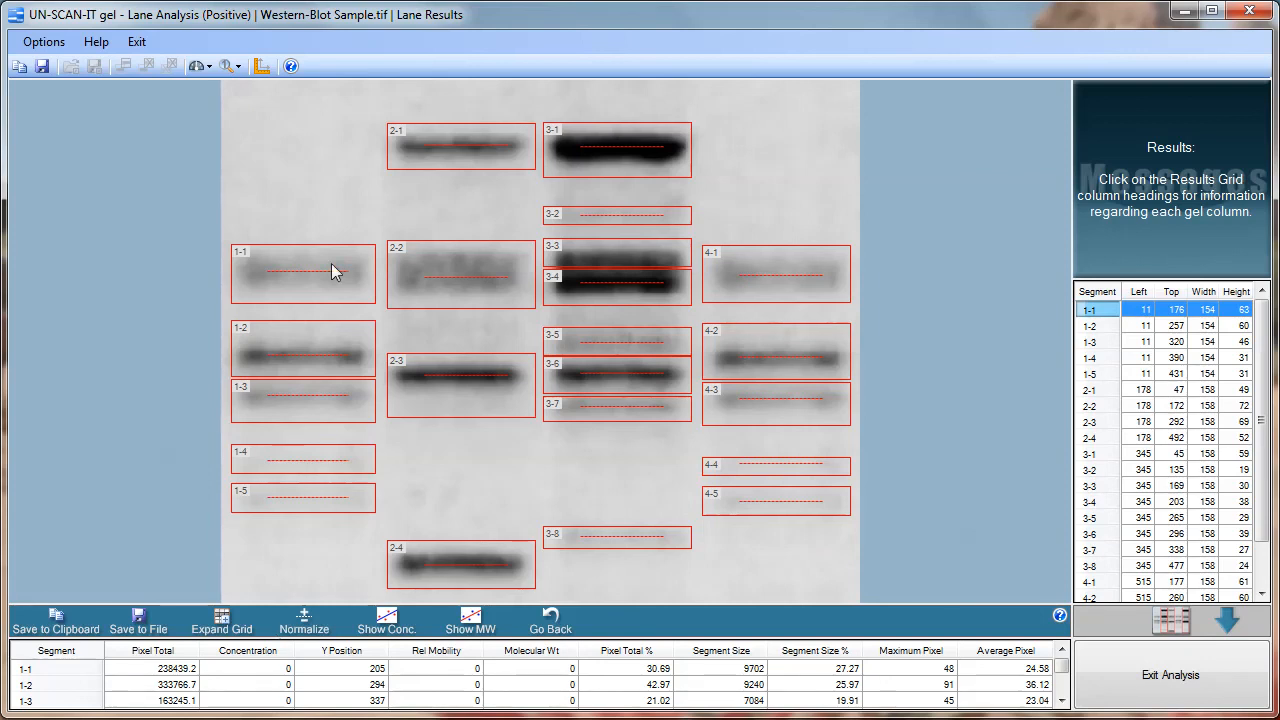
pyautogui.moveTo(73, 150)
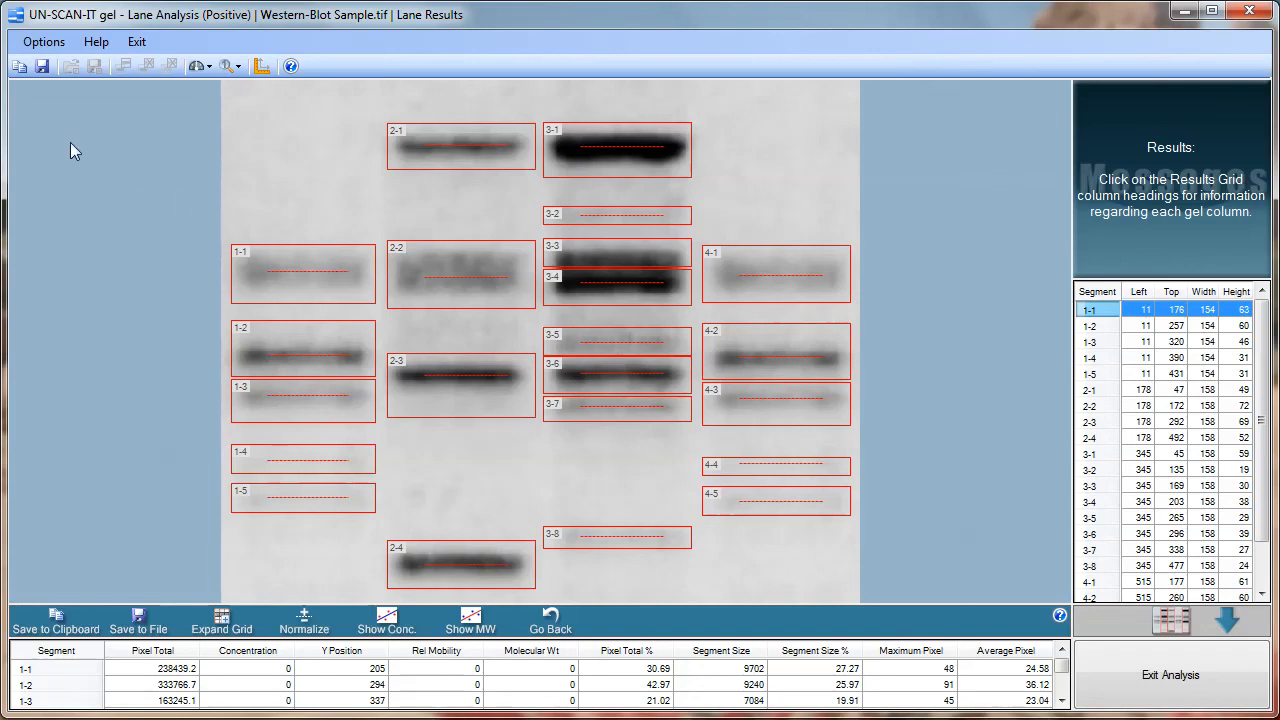
# - Copy the lane results to the clipboard and paste them into spreadsheet columns A–K
pyautogui.click(55, 618)
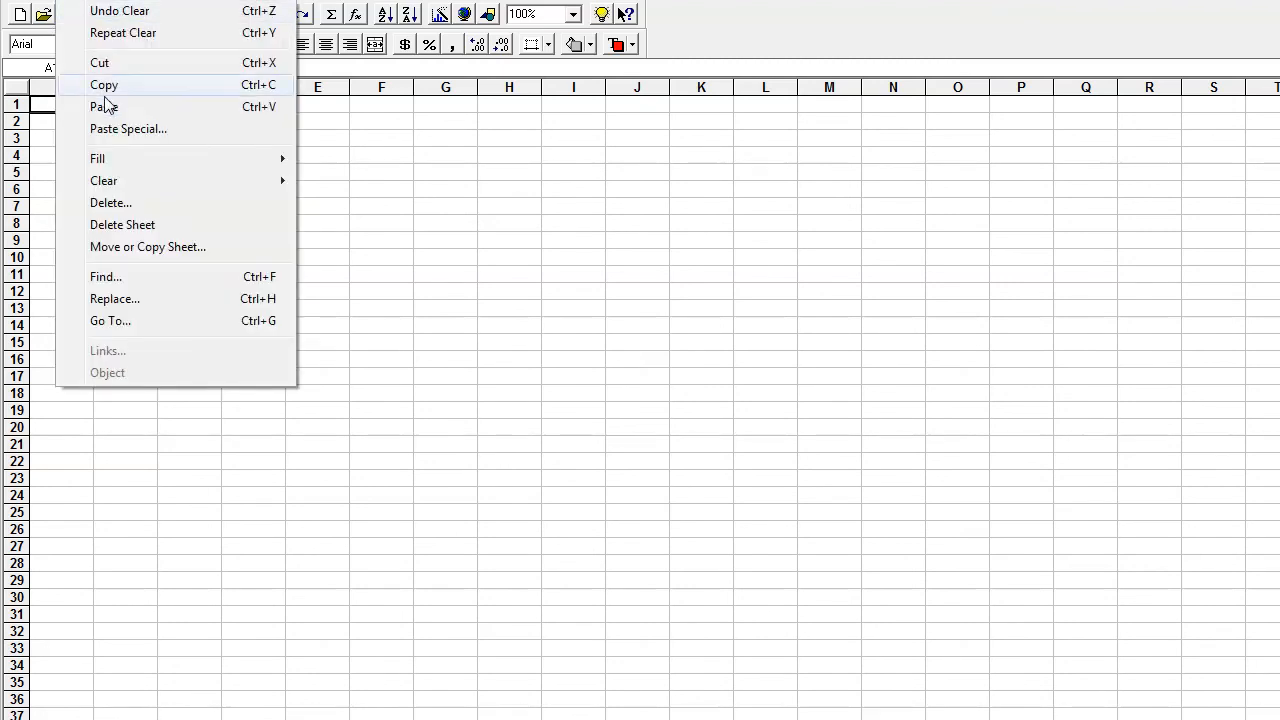
pyautogui.click(104, 107)
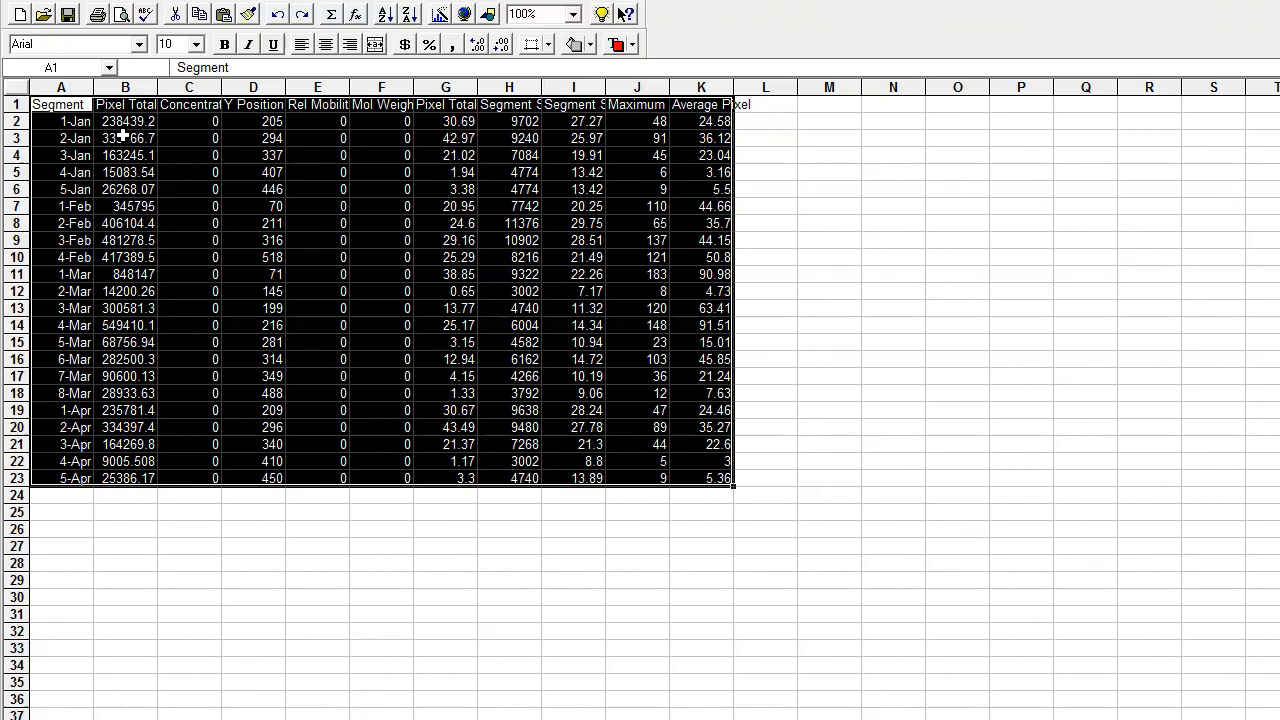